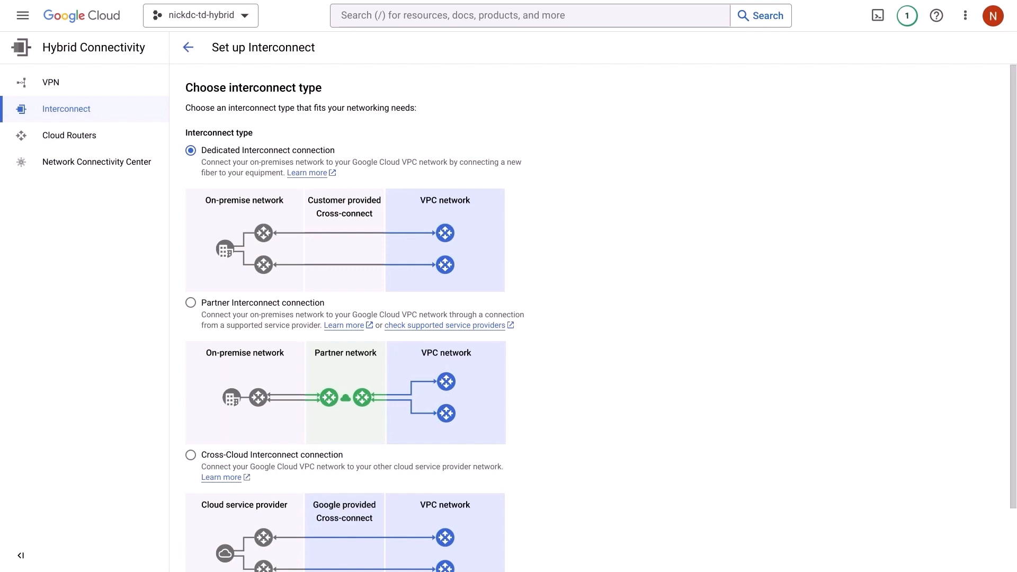
mouse_move(551, 438)
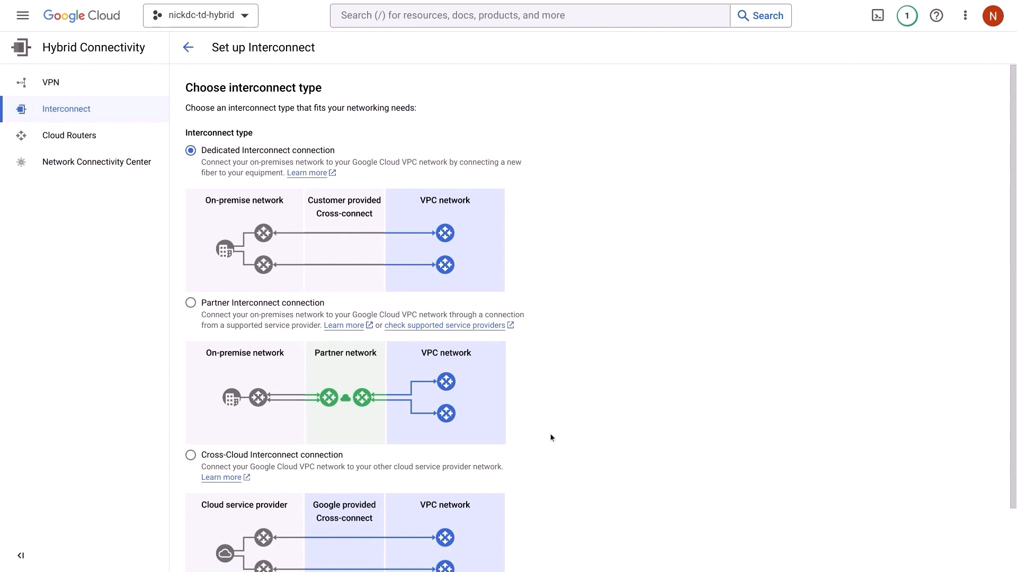
Choose a Cross-Cloud Interconnect connection and proceed to order a brand-new one.
scroll("down", 3)
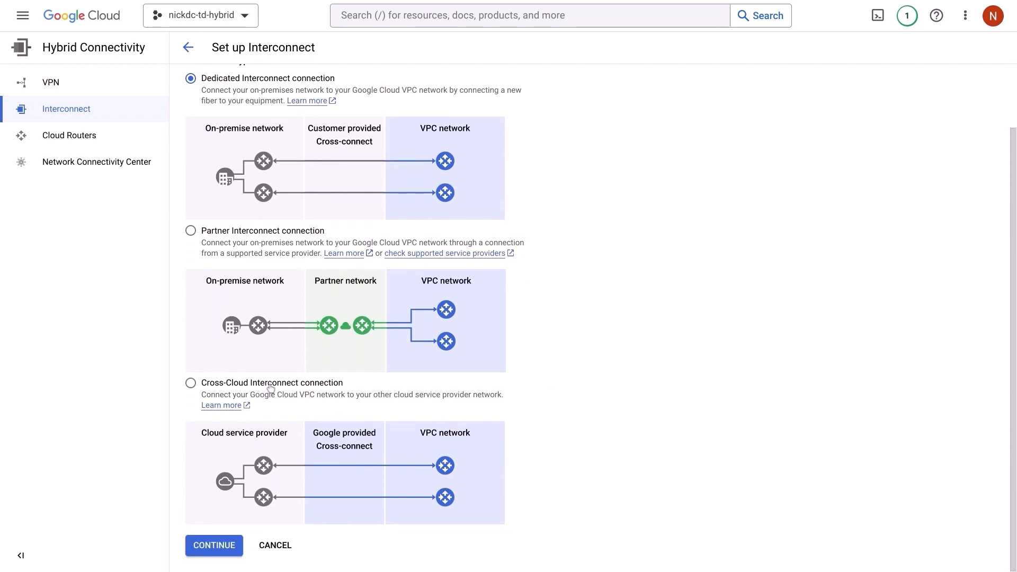
left_click(214, 545)
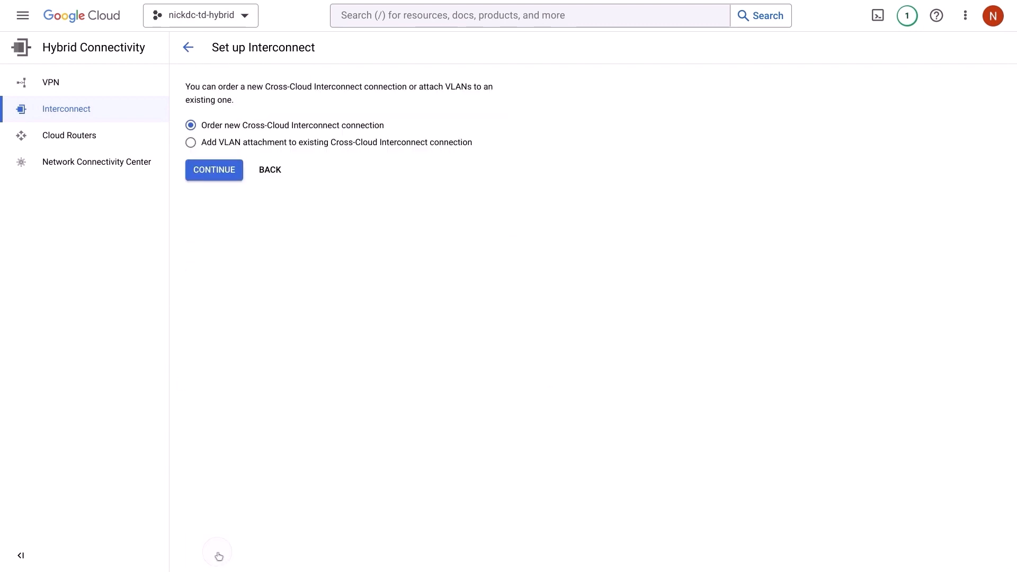
left_click(214, 170)
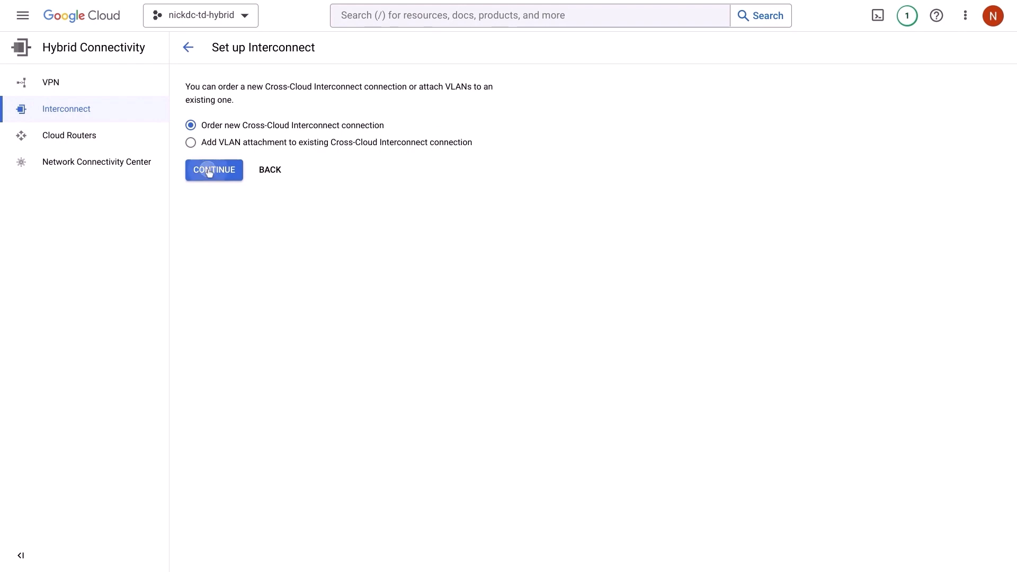
left_click(214, 170)
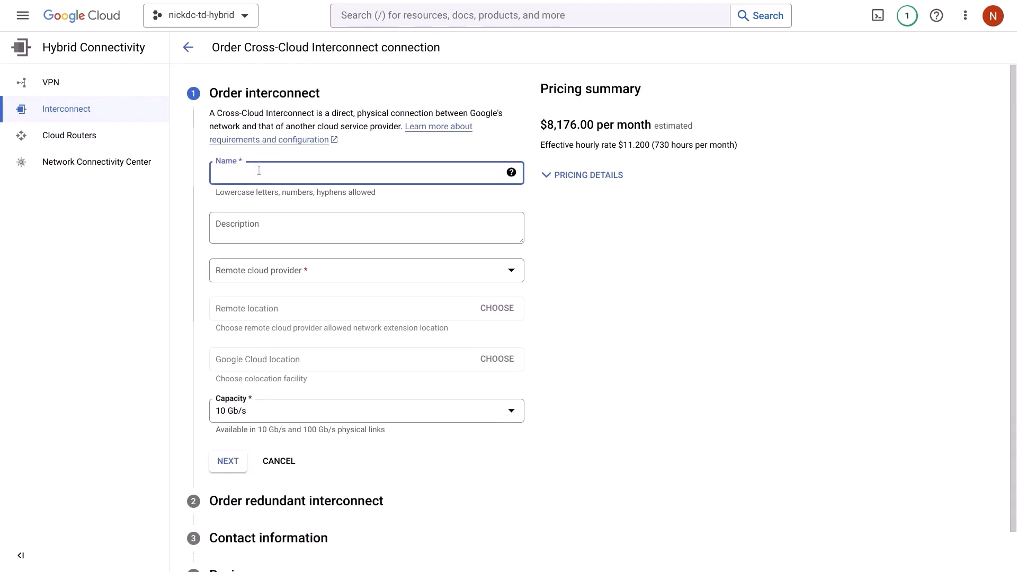
Name the interconnect cci-aws-demo-nickdc and pick Amazon Web Services as the remote provider.
type("cci-aws-")
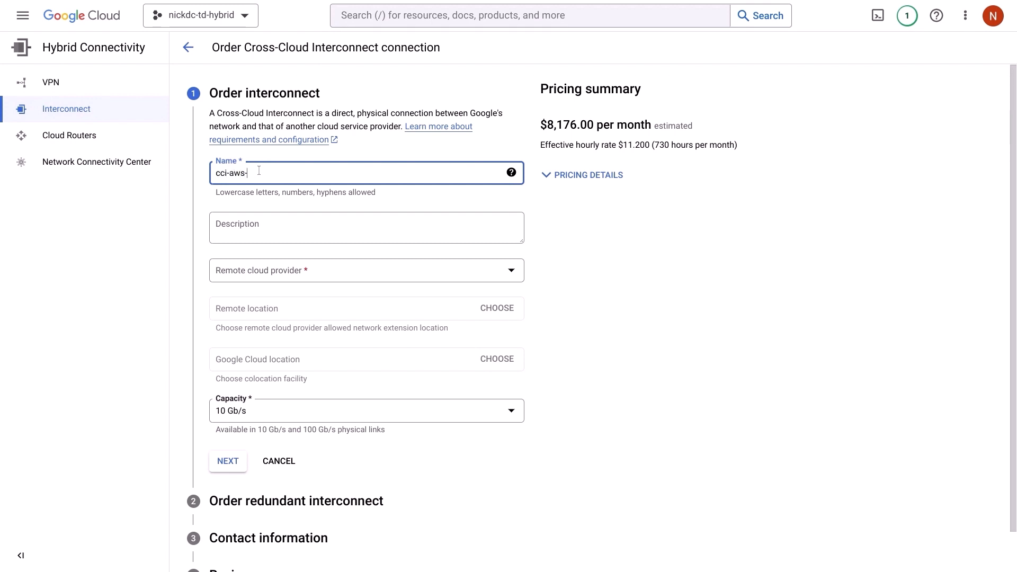
type("demo-nickdc")
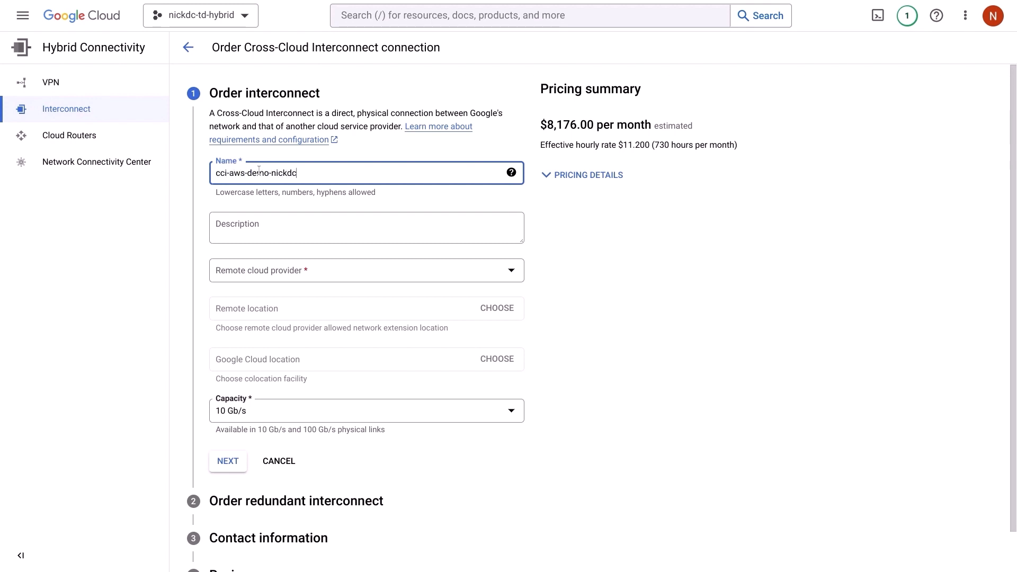
left_click(392, 270)
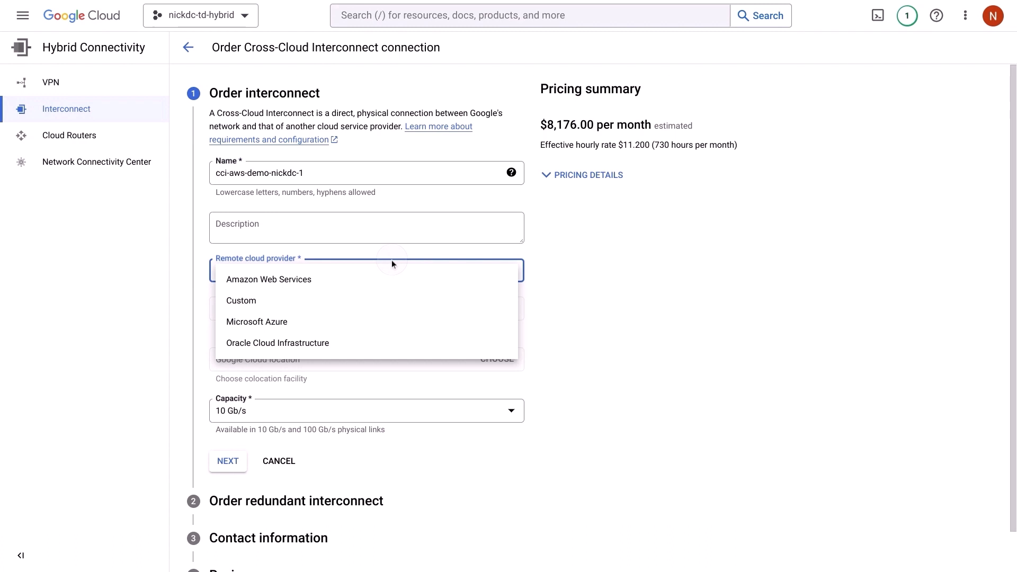
left_click(269, 279)
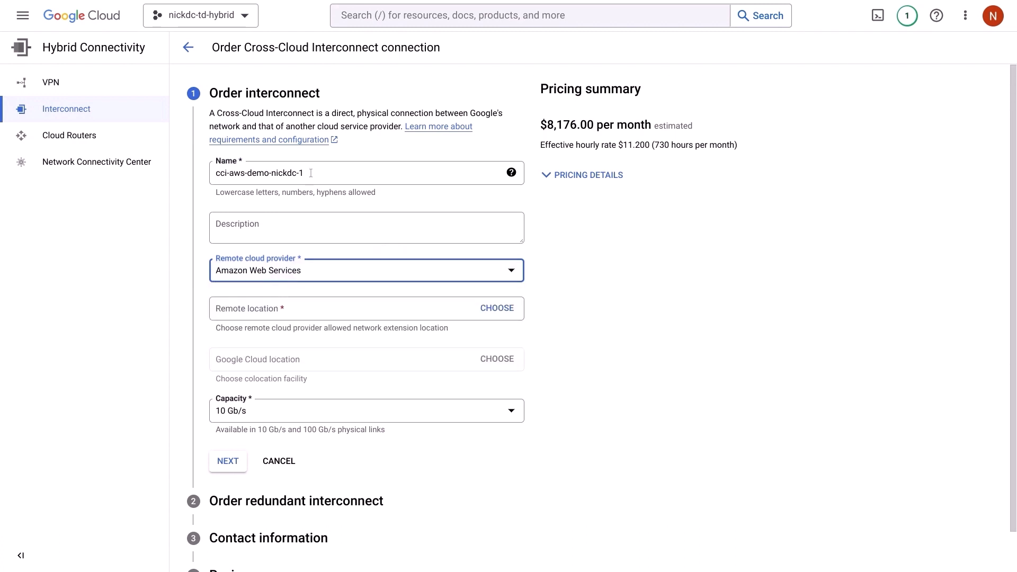
triple_click(258, 172)
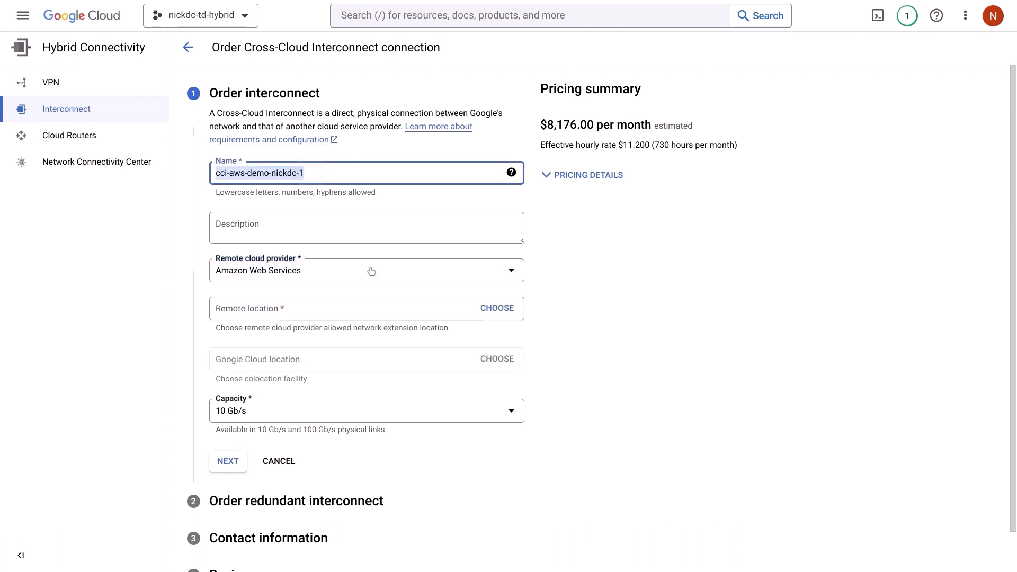
Target AWS ITCM2 (Madrid) via Equinix MD2 - Madrid and continue to the redundant interconnect.
left_click(497, 309)
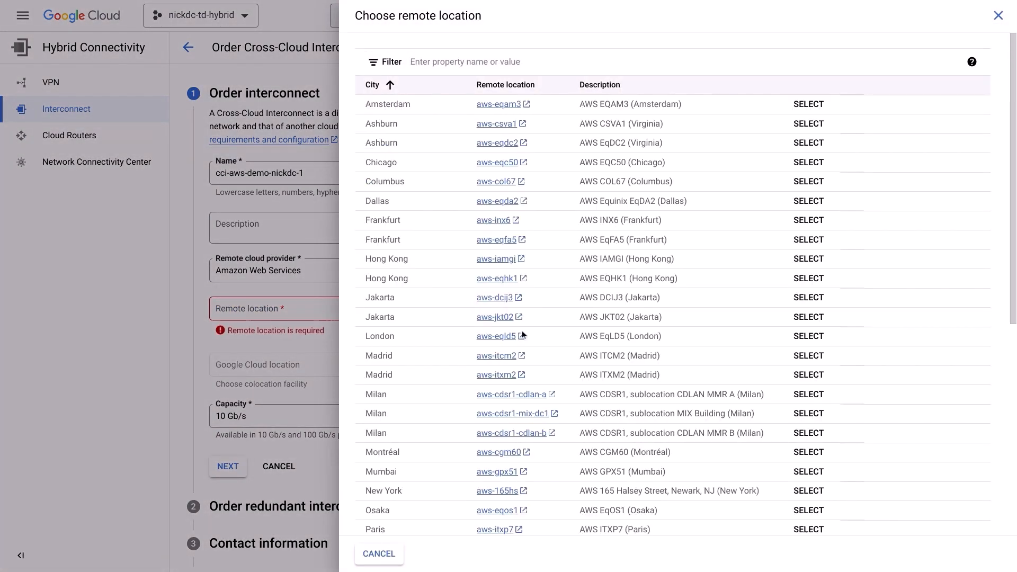
mouse_move(678, 369)
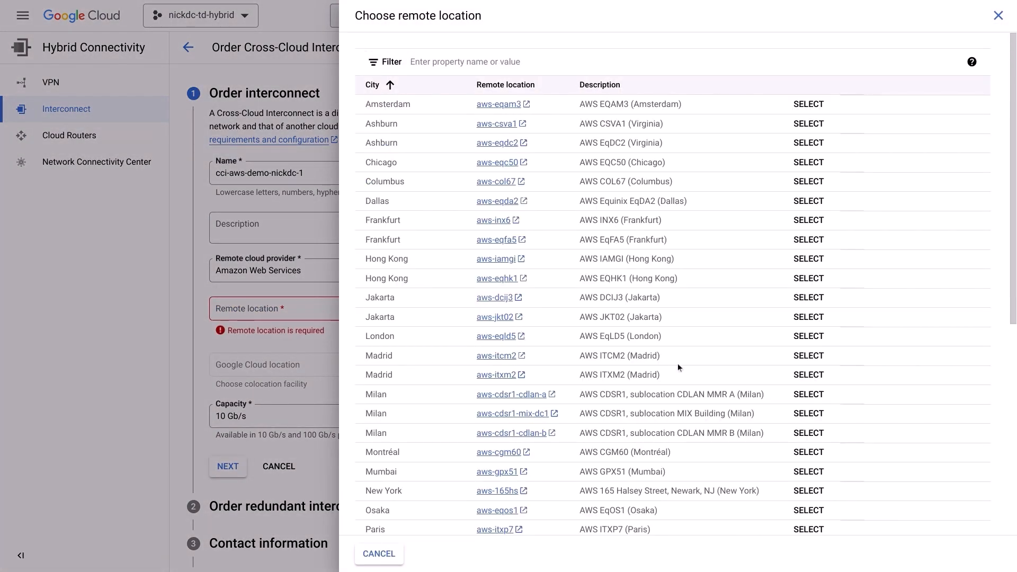
mouse_move(495, 358)
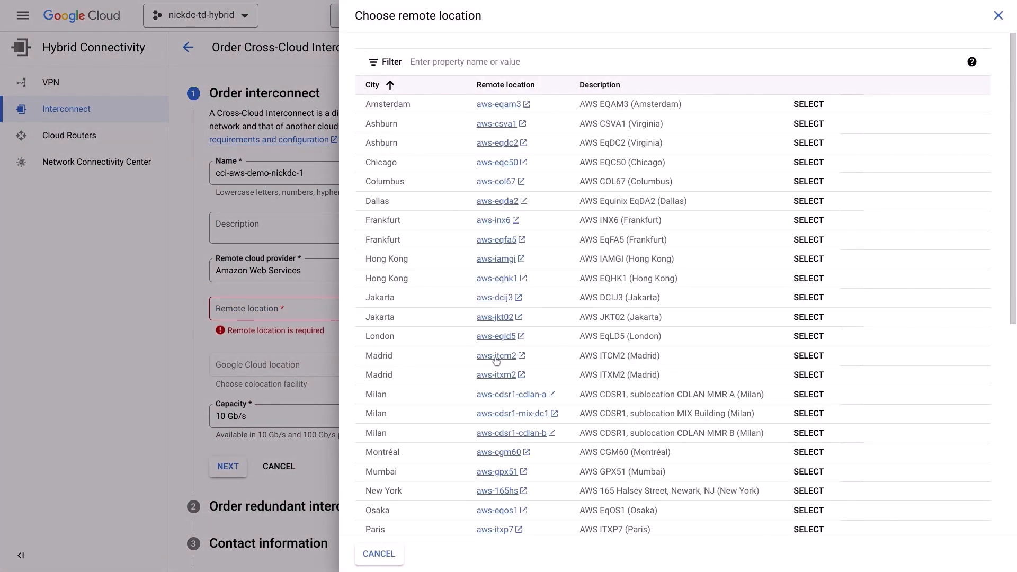
mouse_move(809, 356)
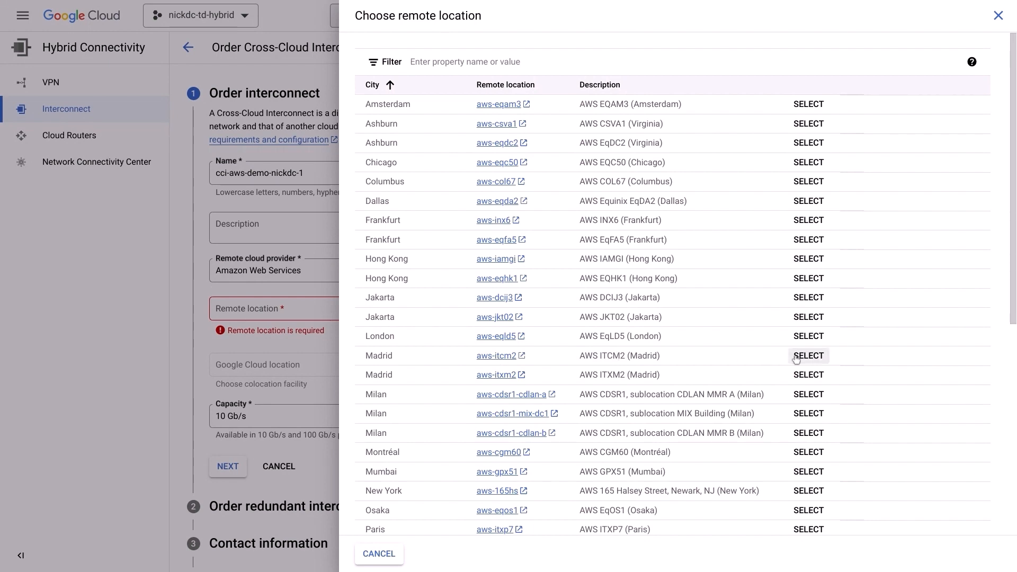
left_click(808, 356)
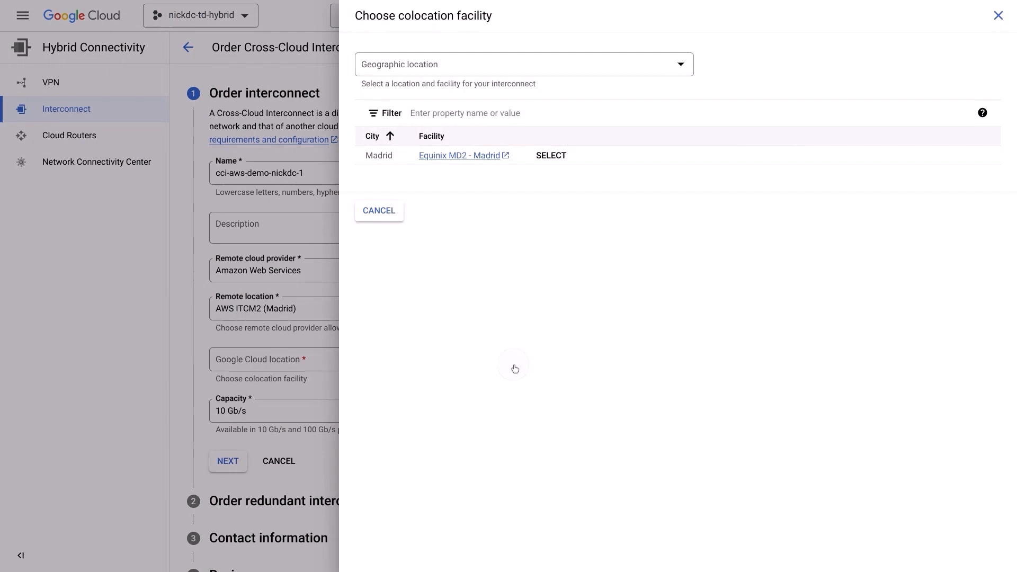
left_click(551, 155)
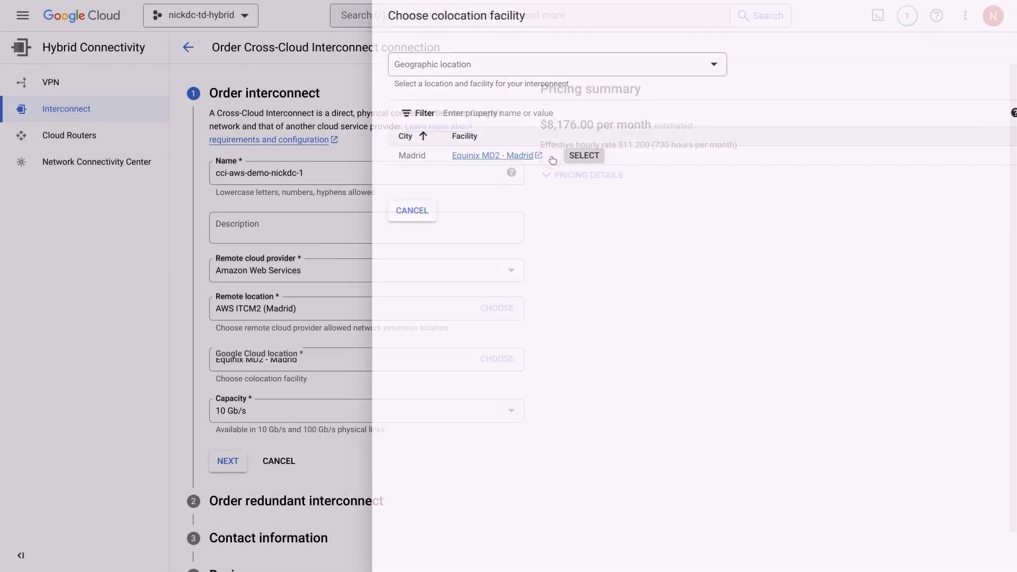
left_click(583, 155)
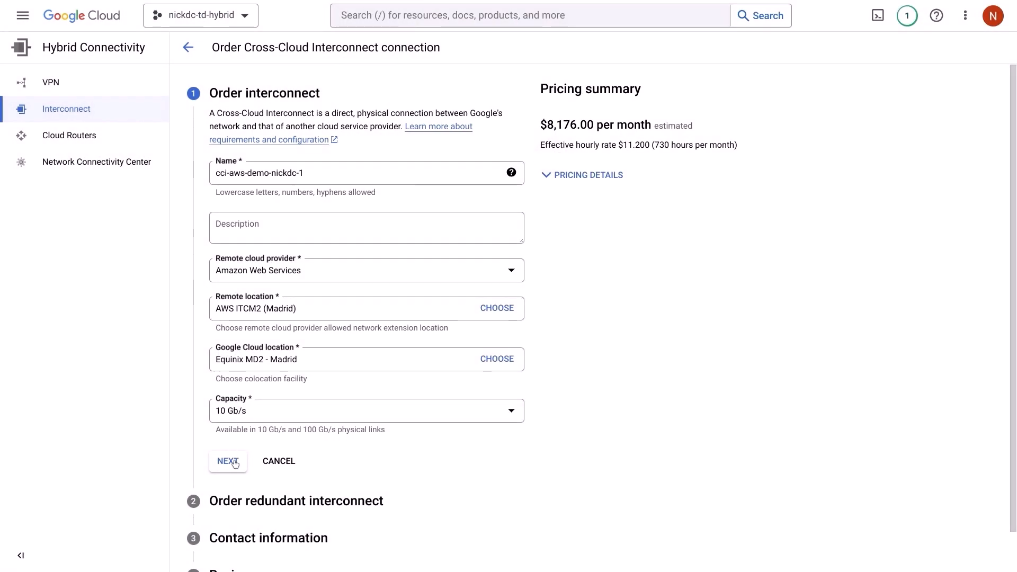
left_click(228, 462)
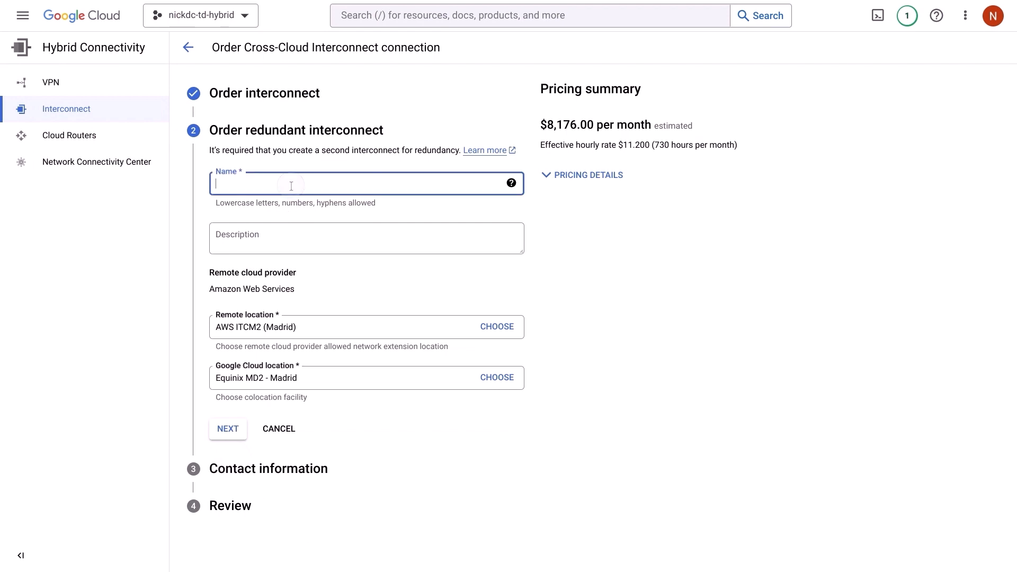
type("cci-aws-demo-nickdc-2")
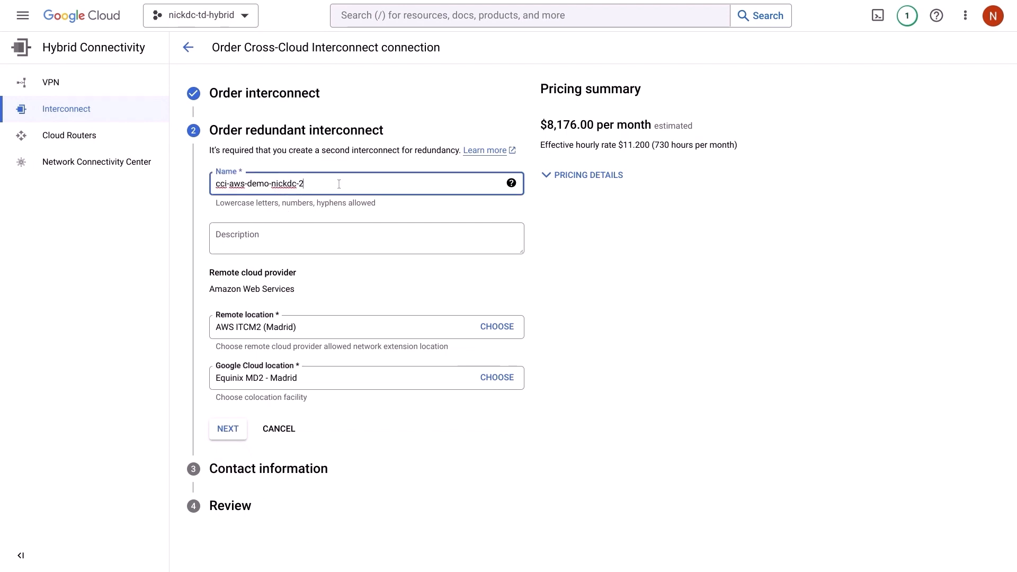
mouse_move(235, 454)
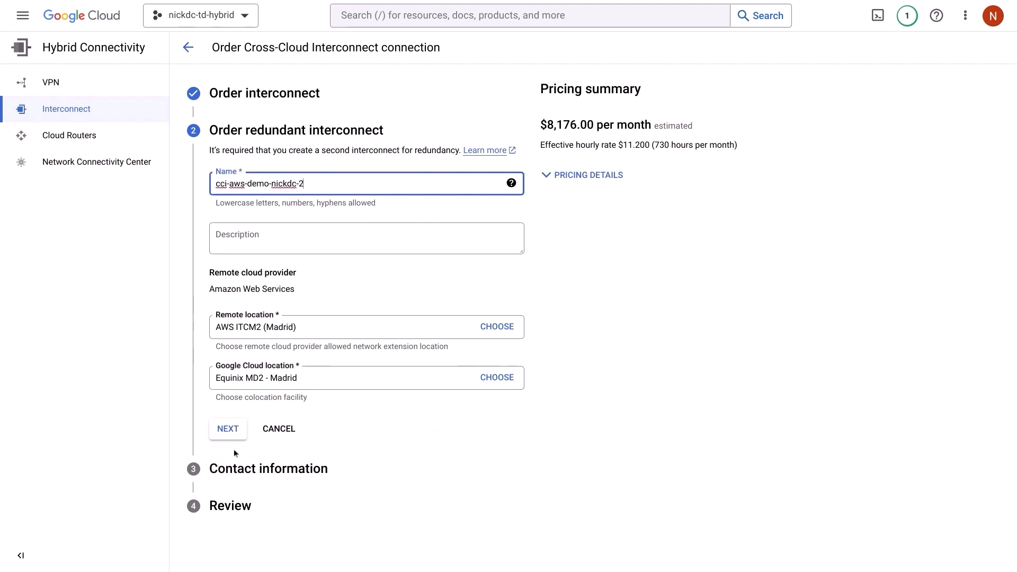
left_click(228, 428)
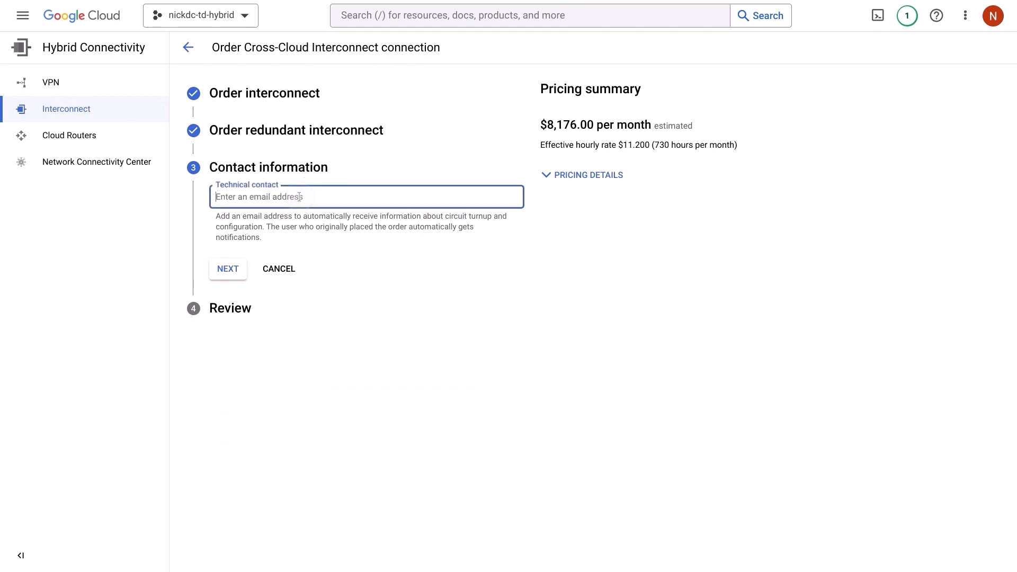
type("email@example.com")
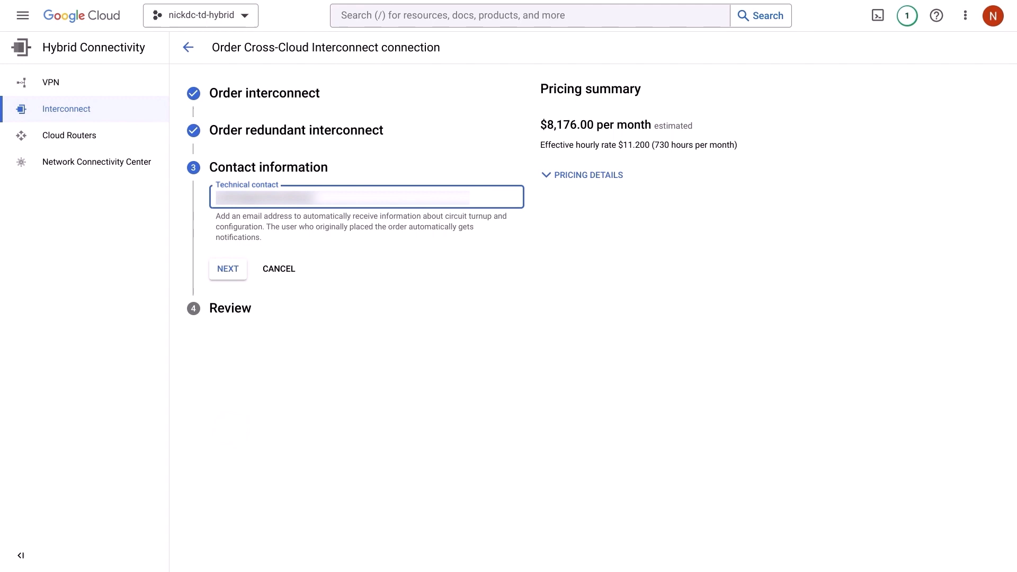
left_click(226, 269)
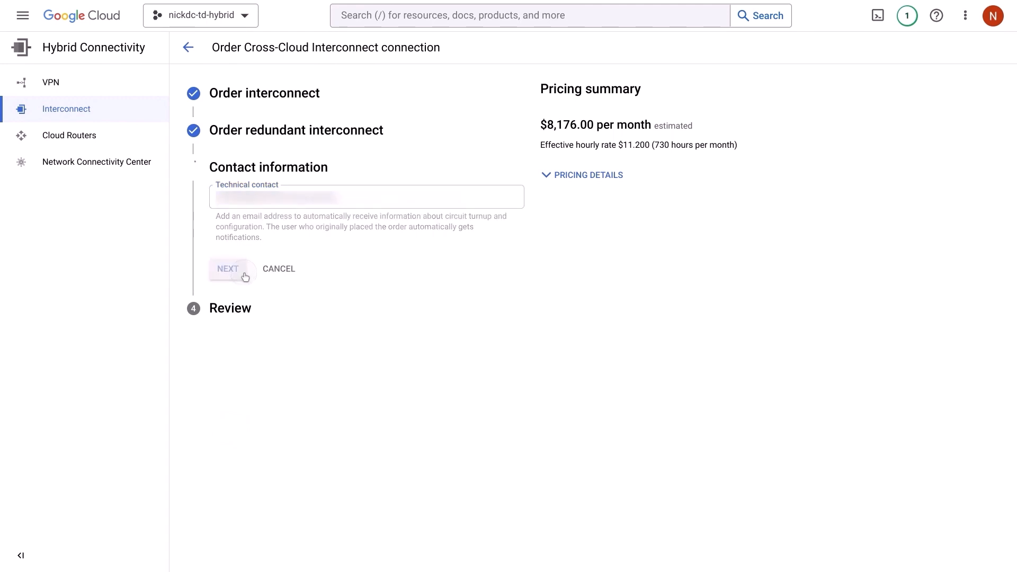
left_click(228, 269)
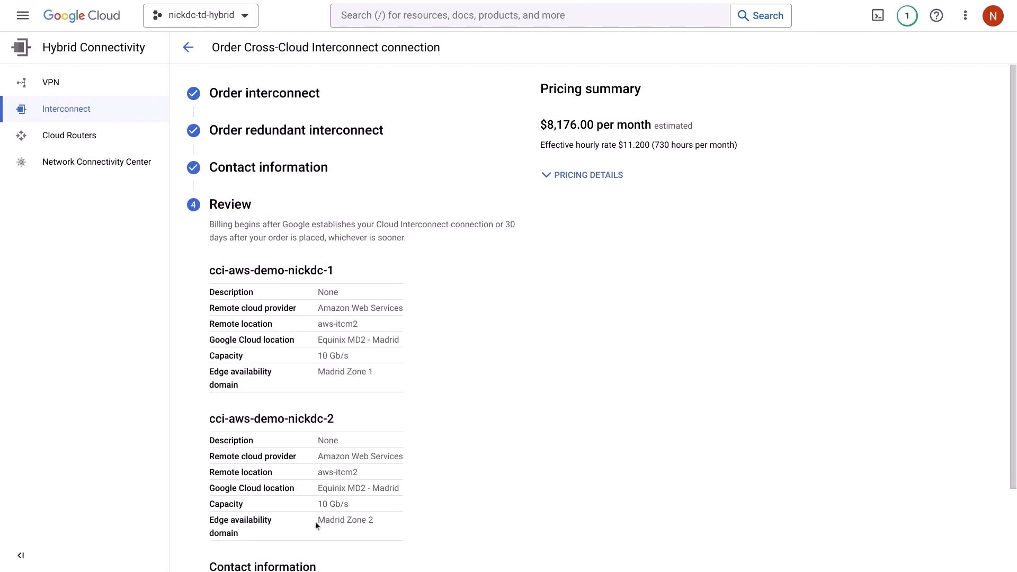
Place and confirm the order for both Cross-Cloud Interconnects, then finish the confirmation.
scroll("down", 3)
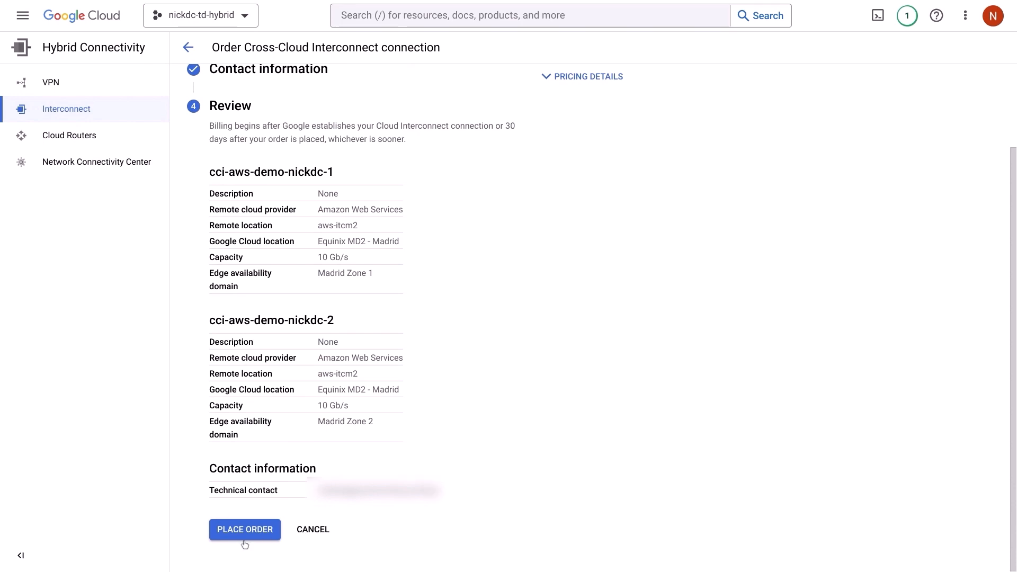
left_click(245, 530)
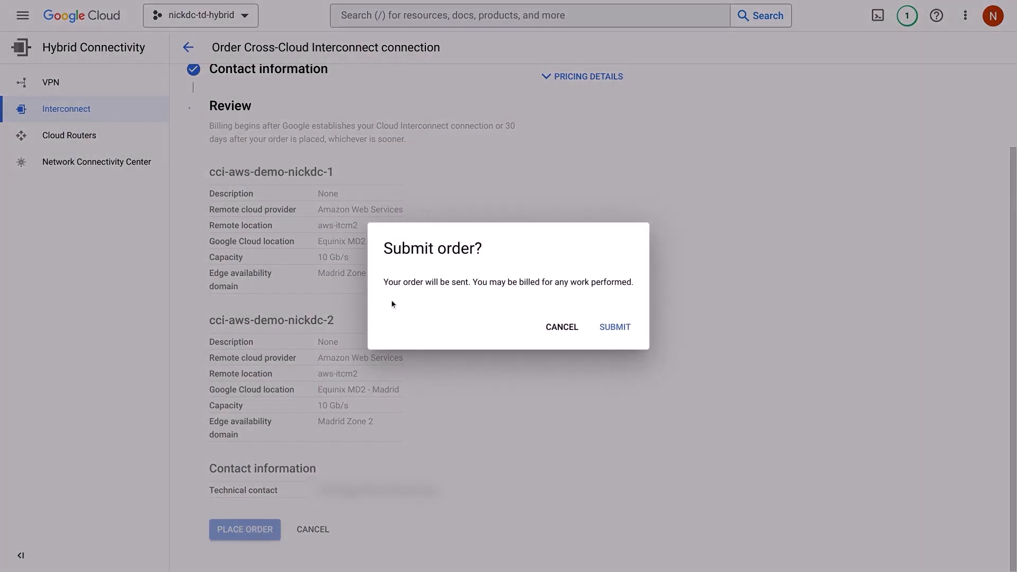
left_click(615, 326)
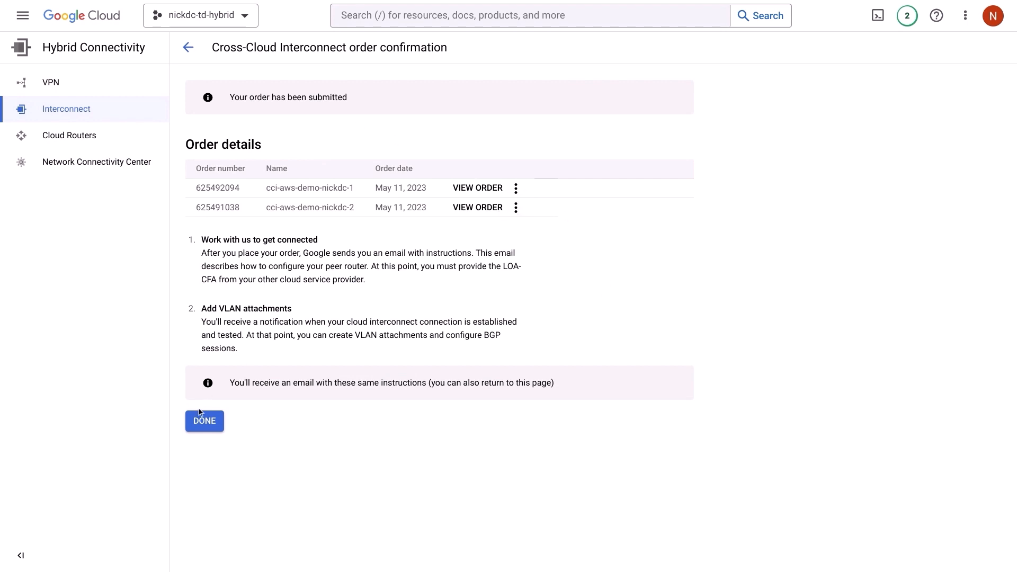
left_click(203, 421)
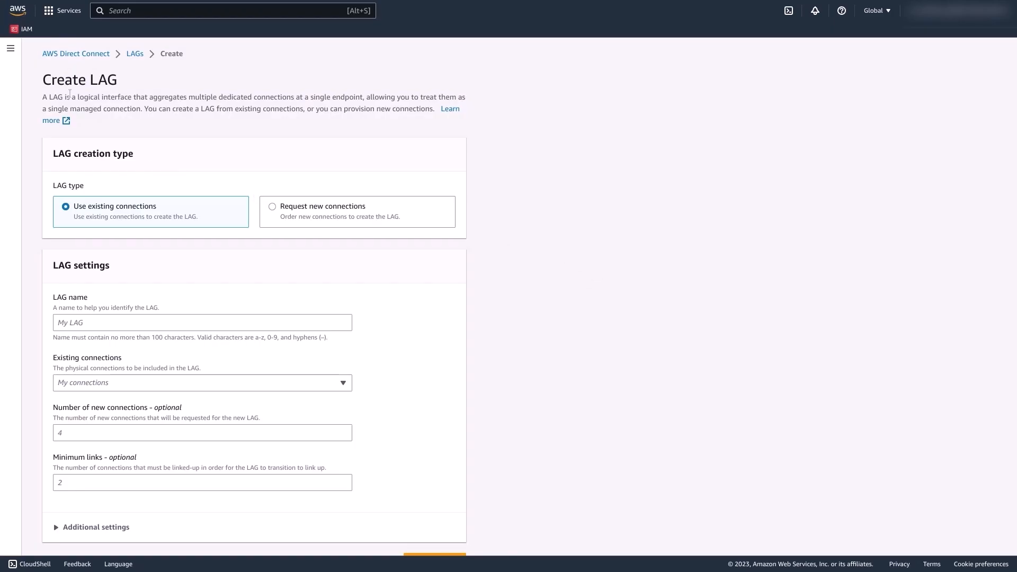
Request new connections for LAG cci-demo-nickdc-1 located at Equinix Itconic MD2, Madrid.
left_click(272, 206)
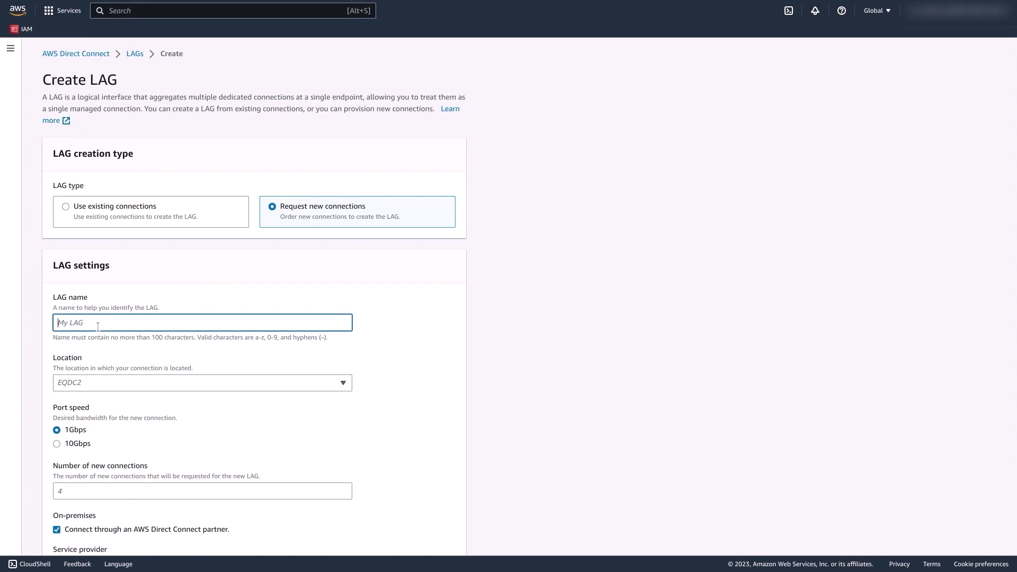
type("cci-demo-n")
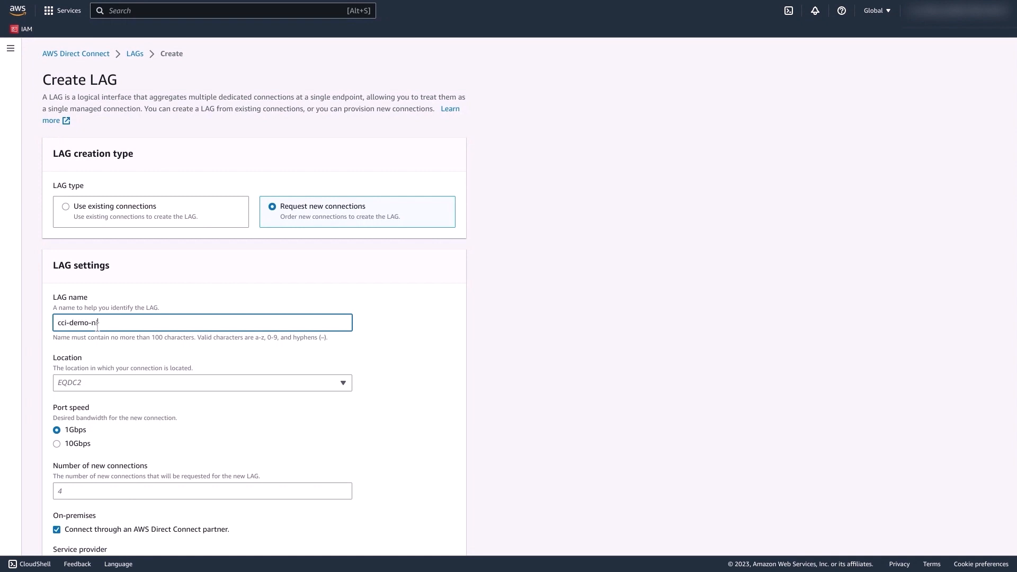
type("ickdc-1")
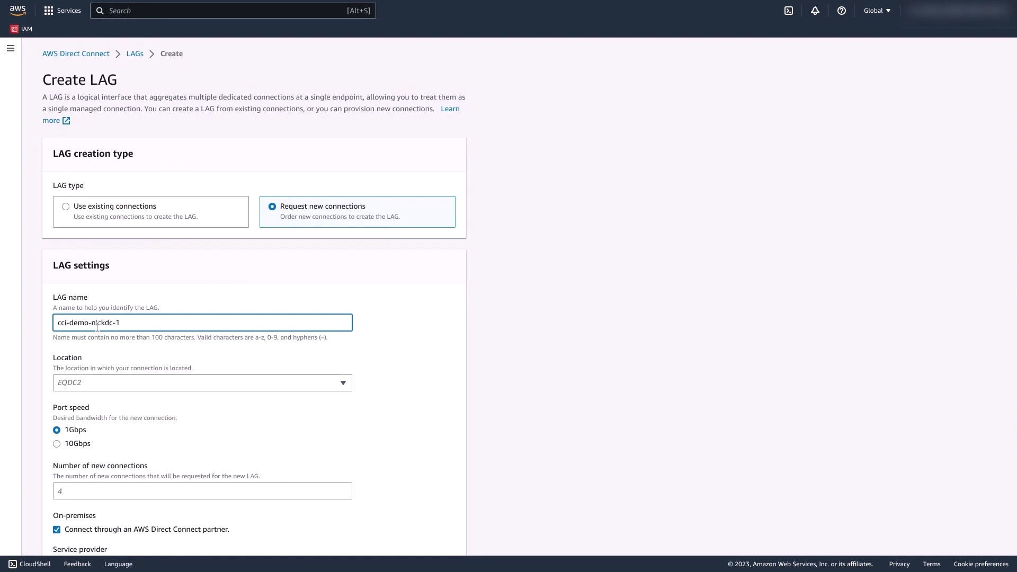
left_click(202, 382)
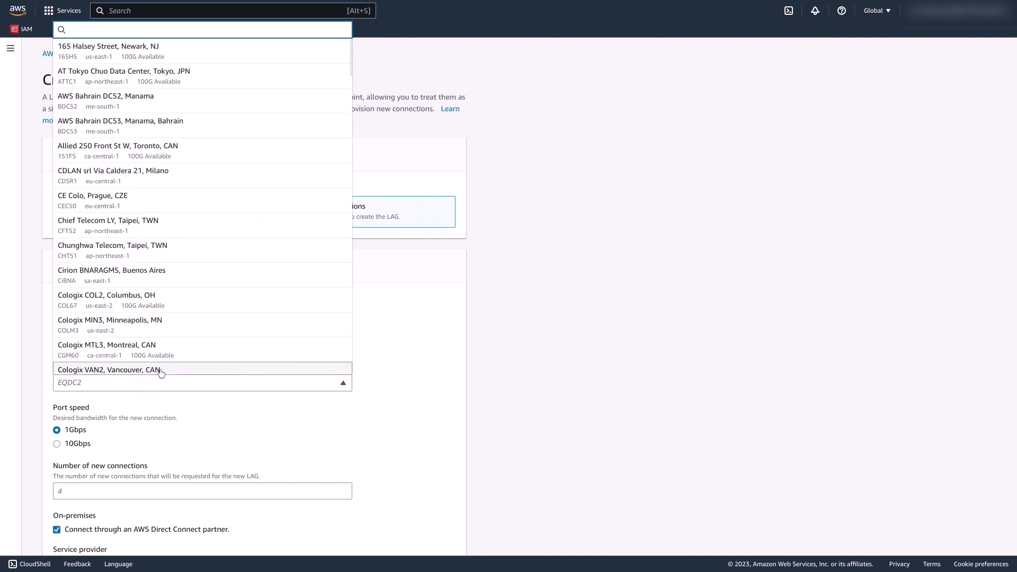
type("madri")
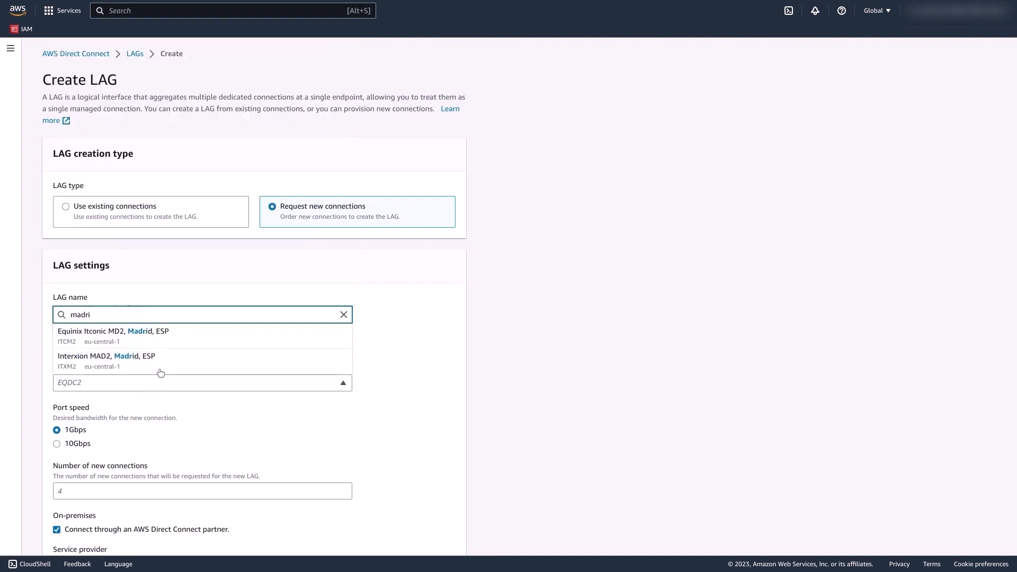
mouse_move(116, 336)
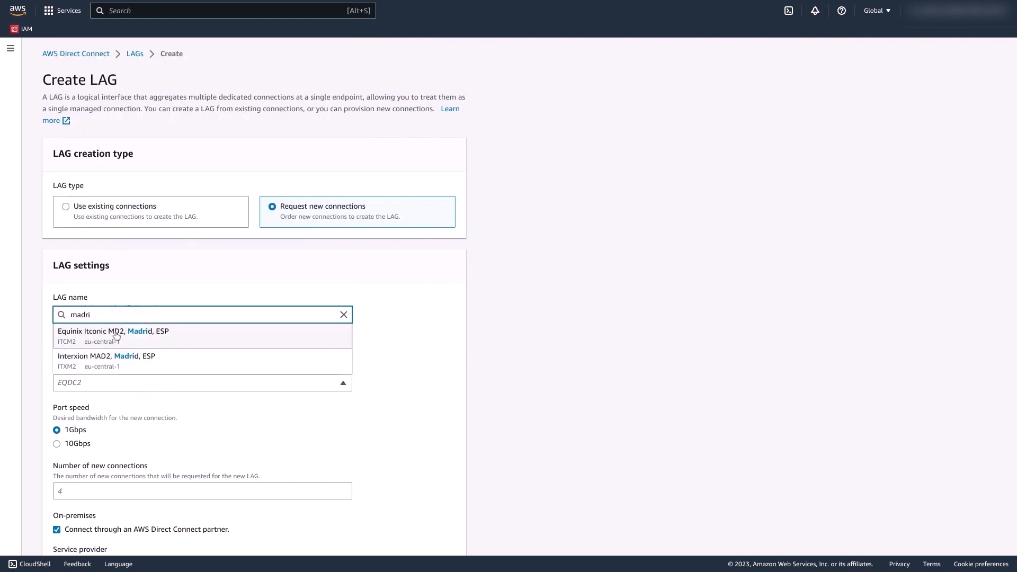
left_click(112, 335)
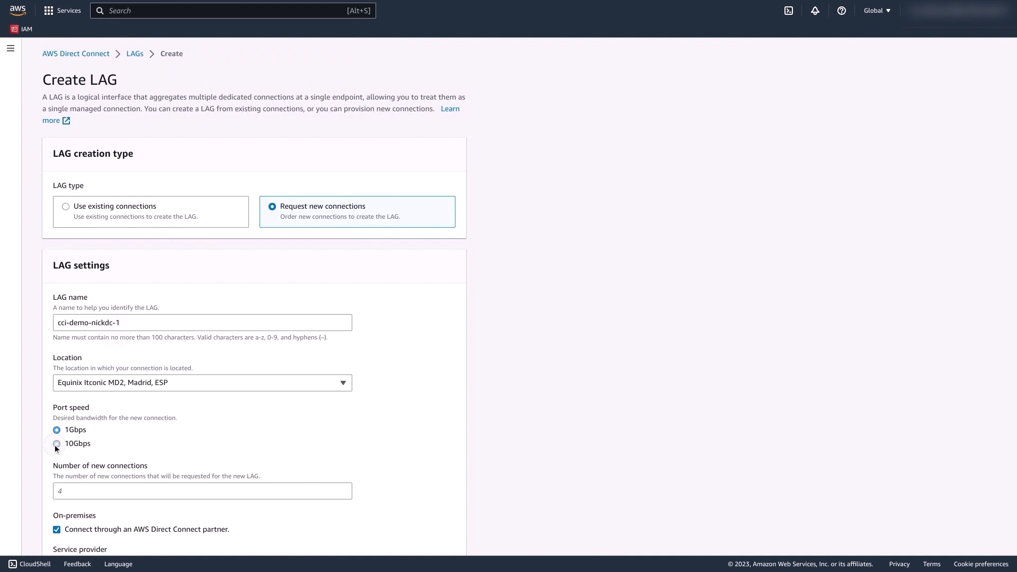
Set 10Gbps, 1 connection, no Direct Connect partner, and create the LAG.
left_click(58, 443)
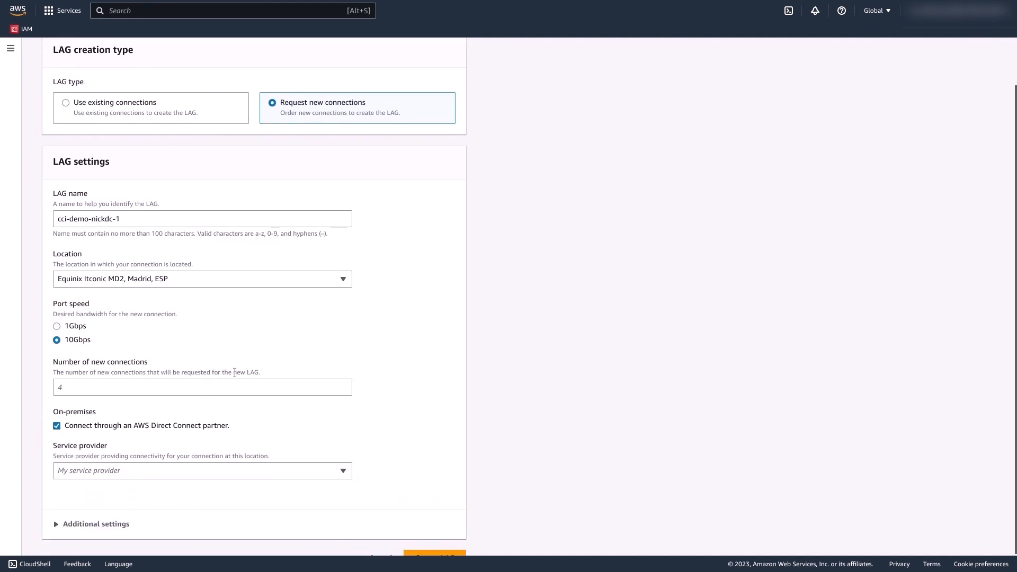
left_click(202, 387)
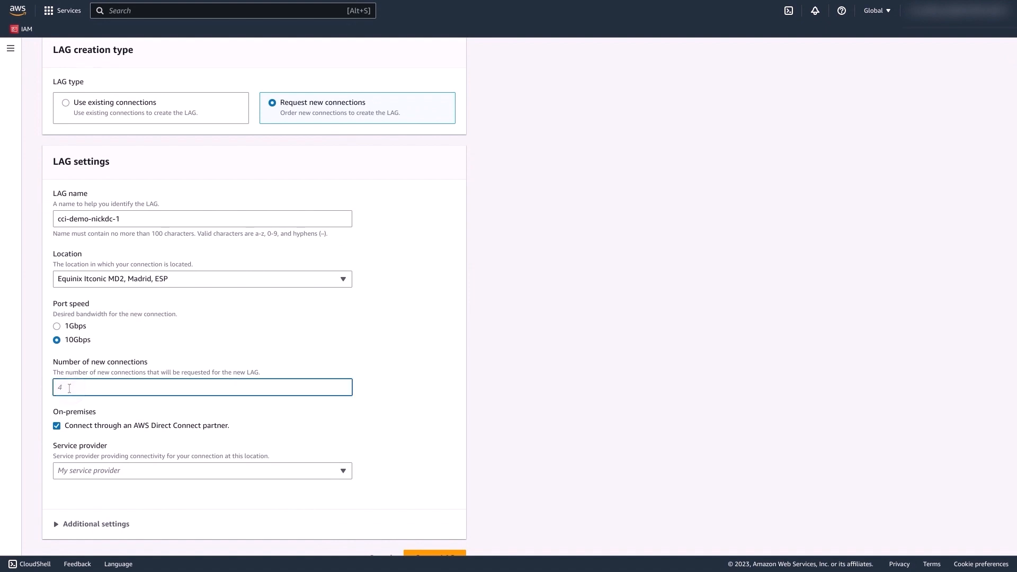
type("1")
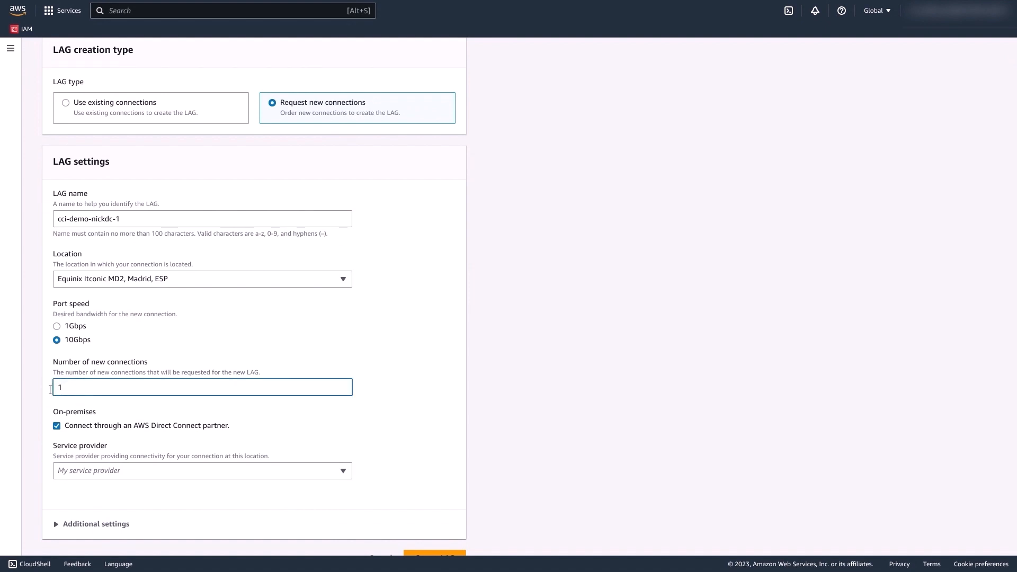
scroll("down", 3)
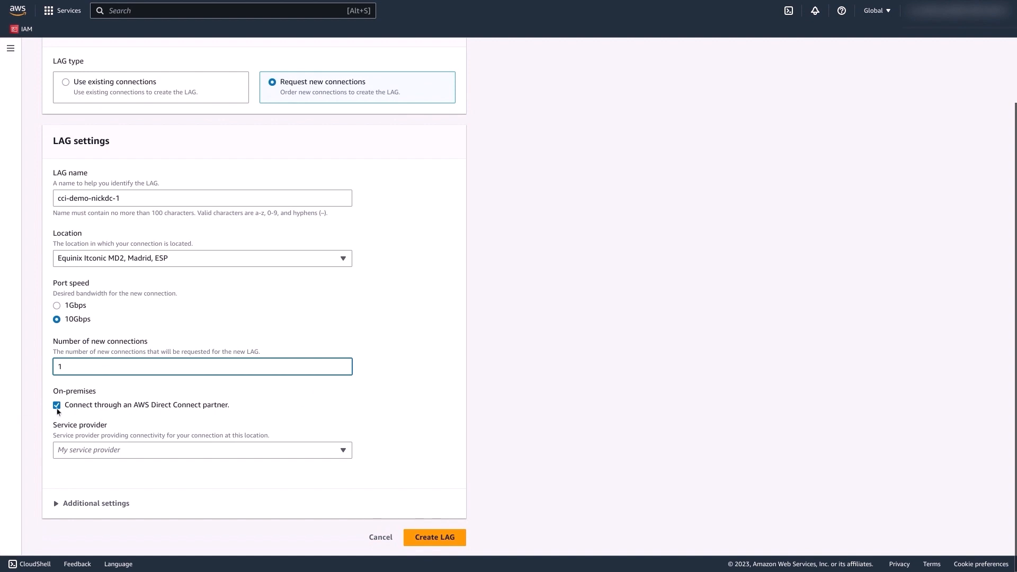
left_click(57, 405)
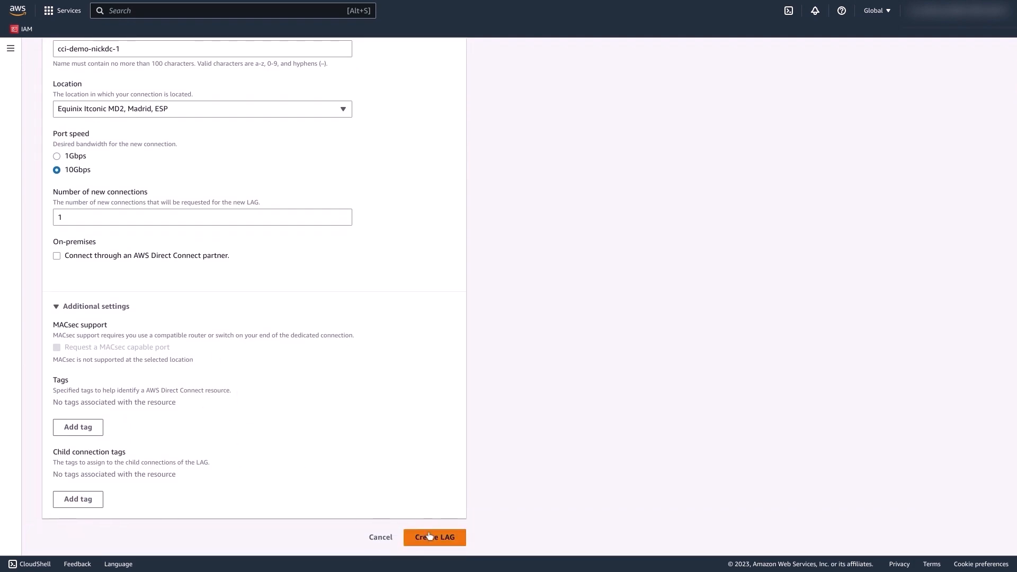
left_click(434, 536)
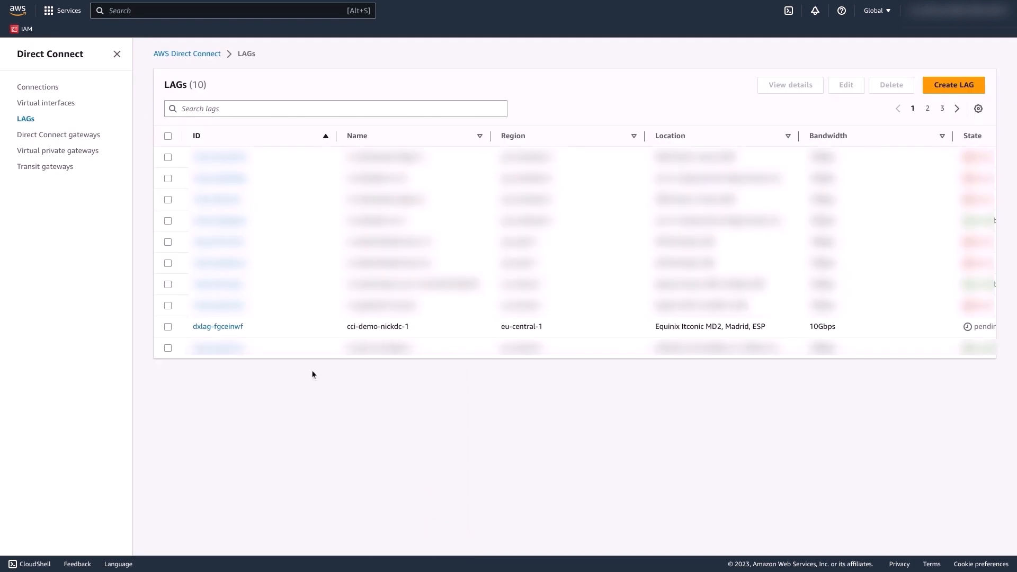
mouse_move(902, 102)
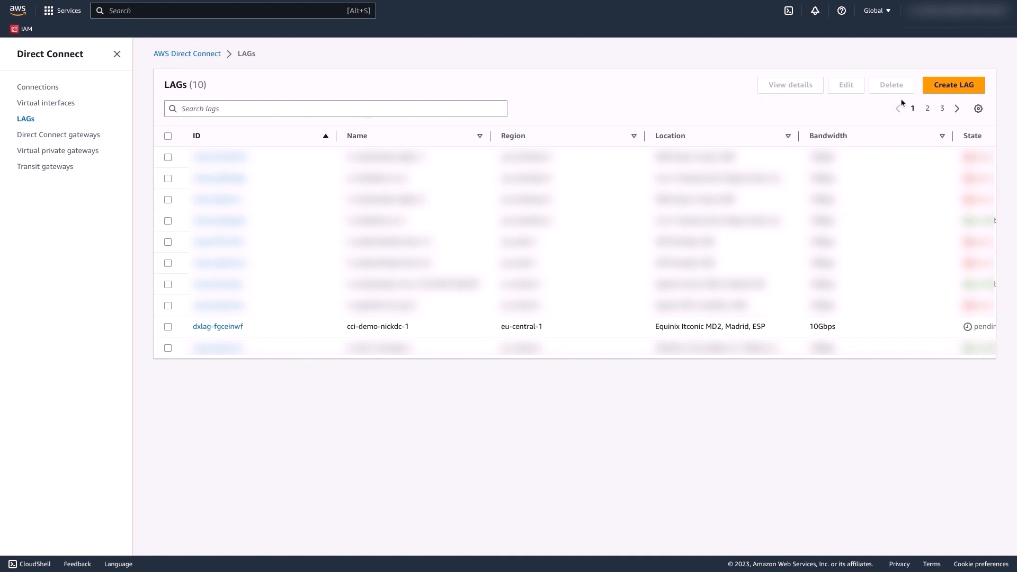
left_click(954, 84)
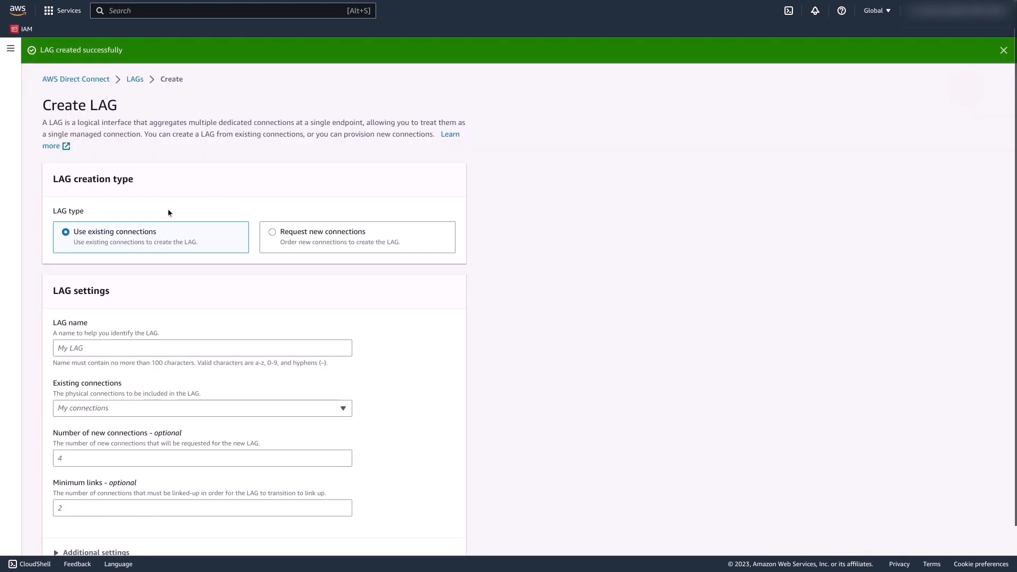
Create a second LAG cci-demo-nickdc-2 with new connections at Equinix Itconic MD2, Madrid.
left_click(271, 231)
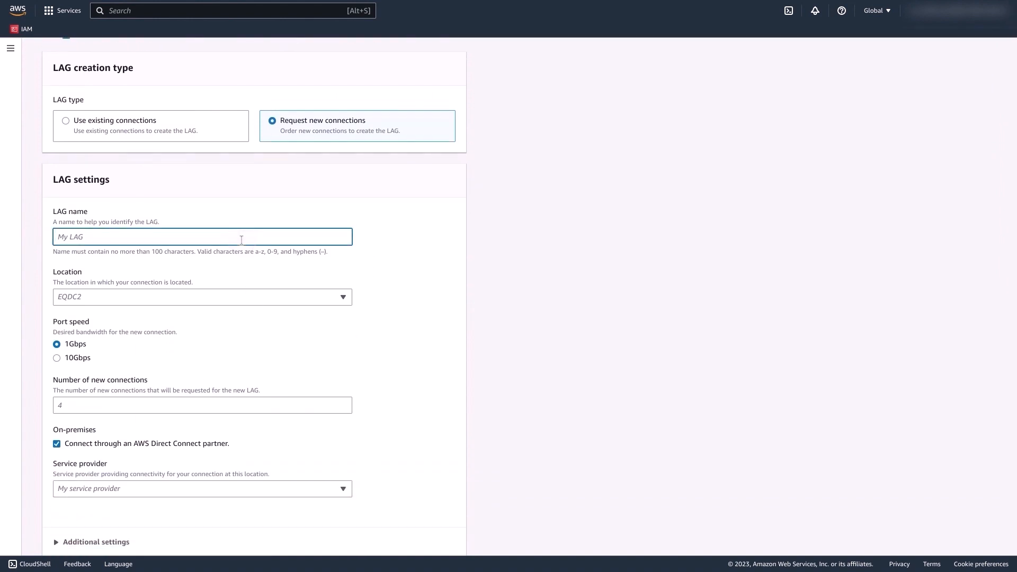
type("cci-demo-nickdc-2")
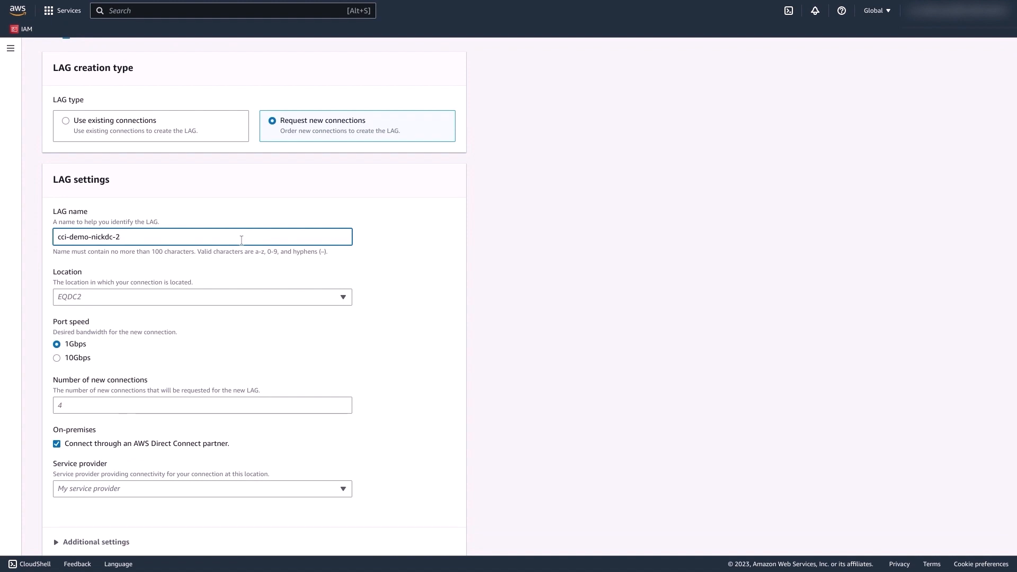
scroll("down", 3)
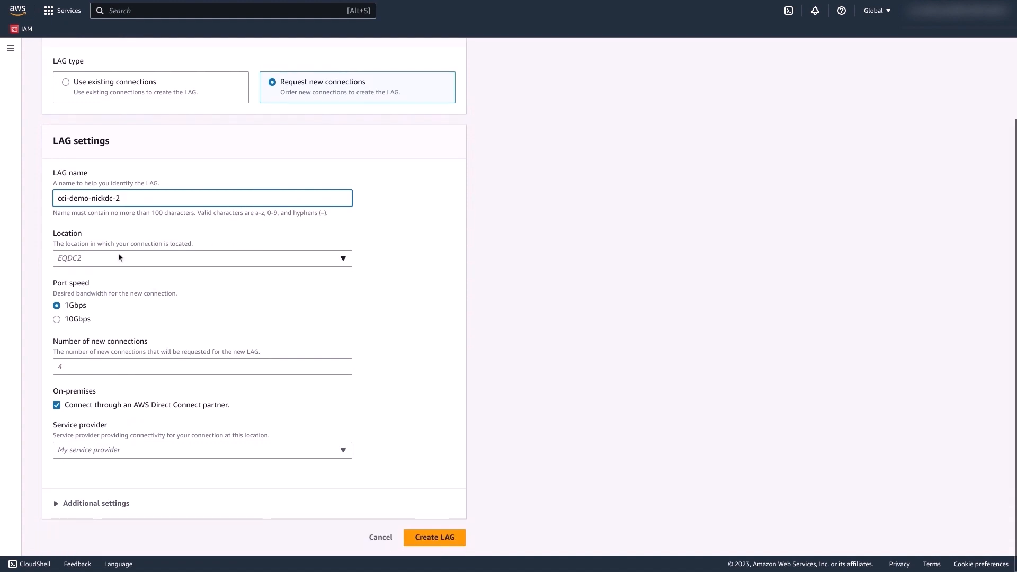
type("madrid")
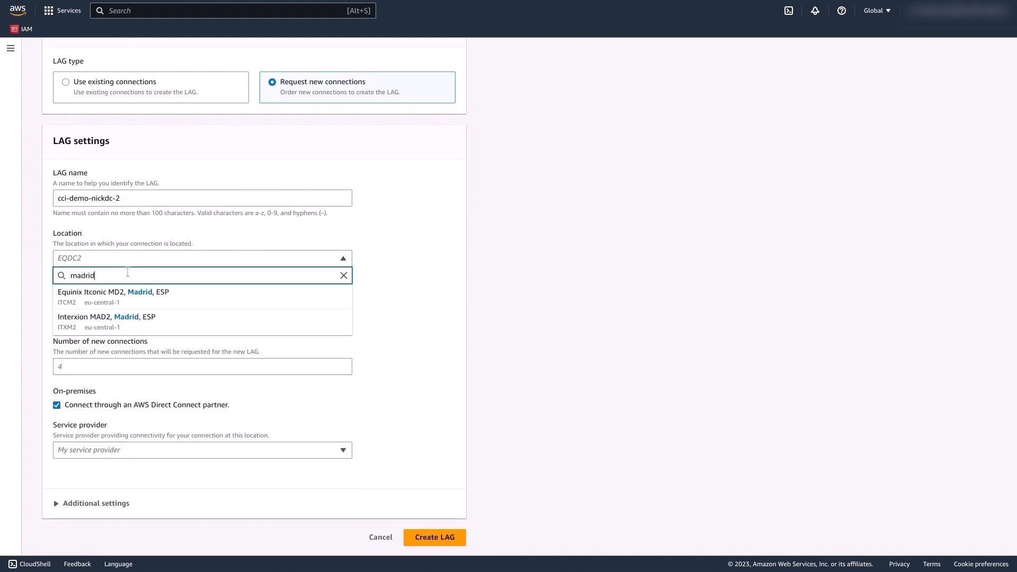
left_click(112, 297)
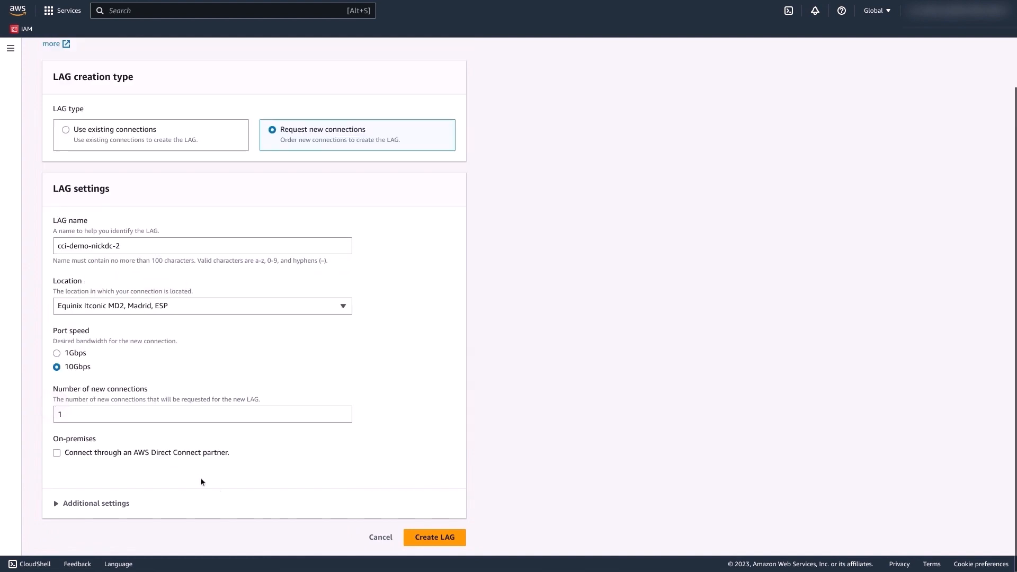
left_click(96, 503)
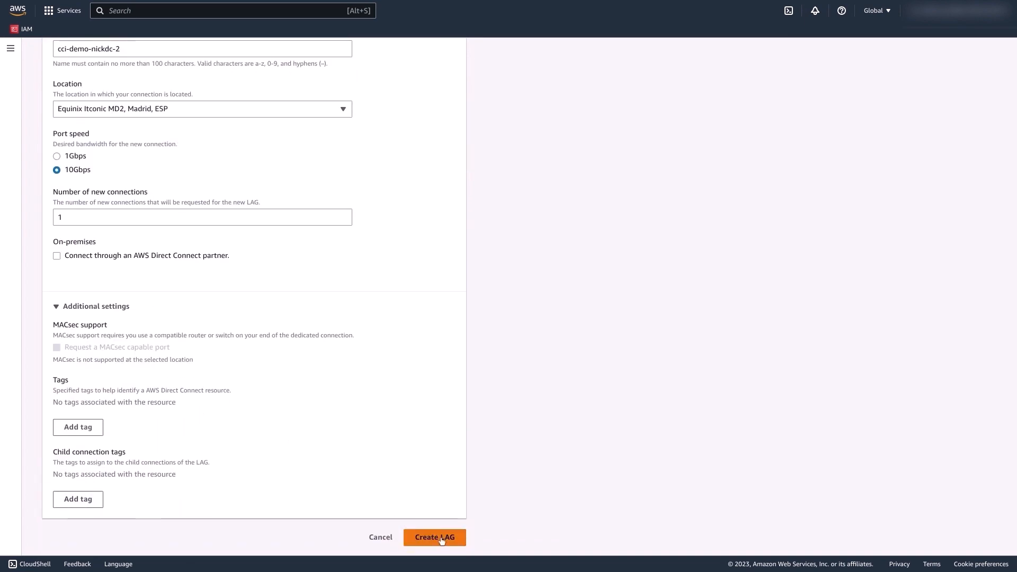
left_click(434, 536)
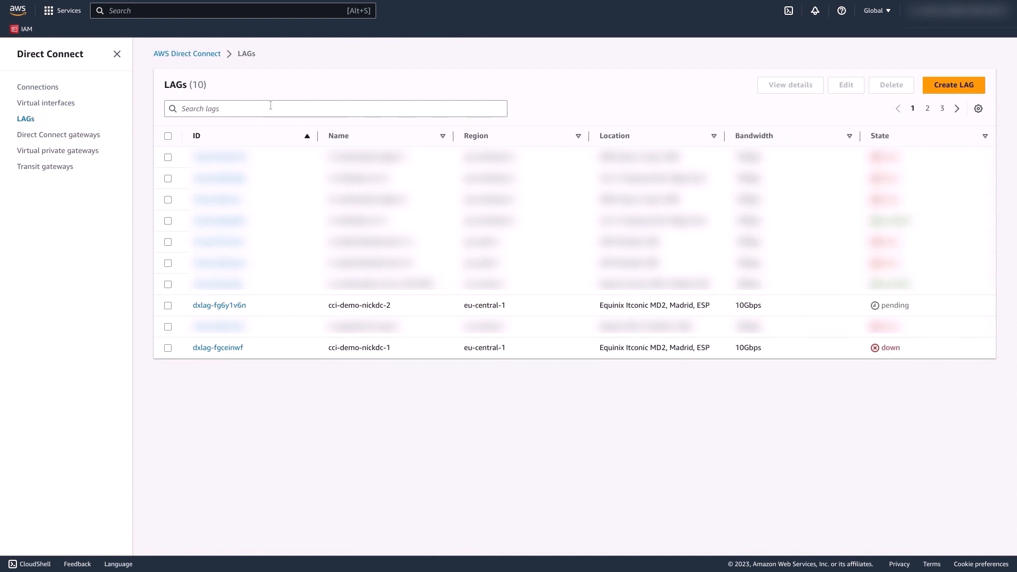
Filter LAGs by 'cci', open cci-demo-nickdc-1 and its pending connection dxcon-fgxn31pc.
type("cci")
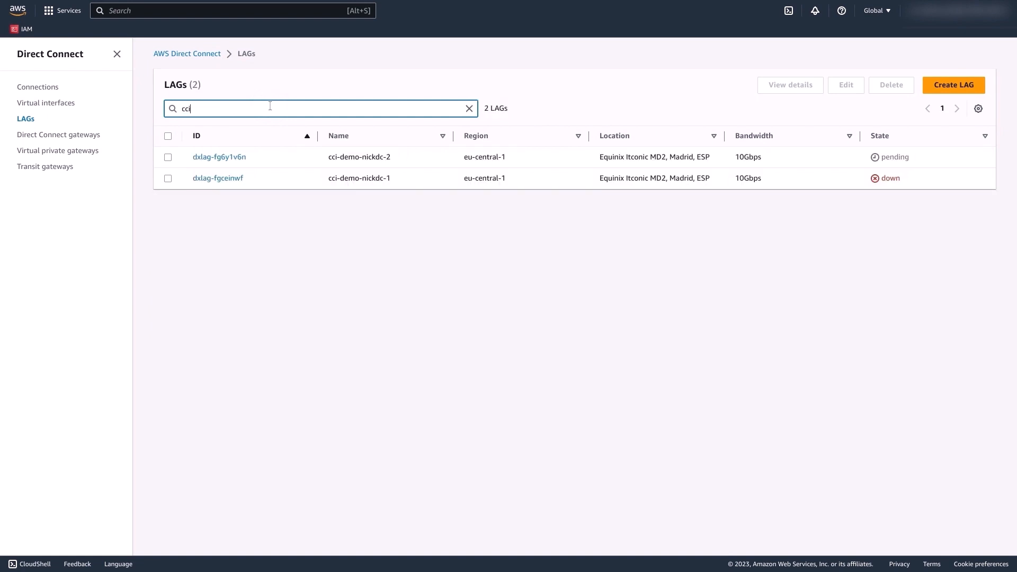
mouse_move(875, 180)
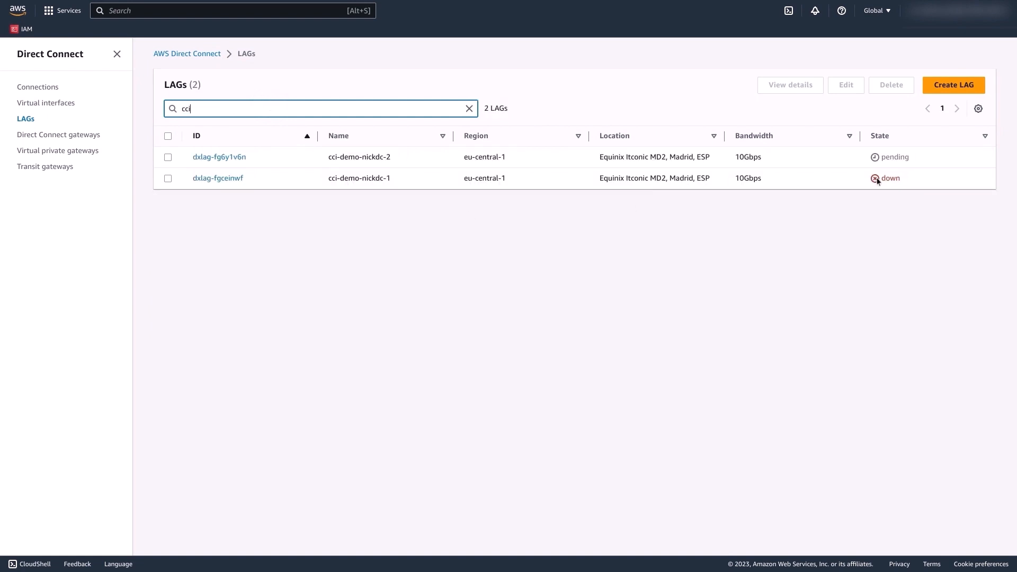
left_click(218, 178)
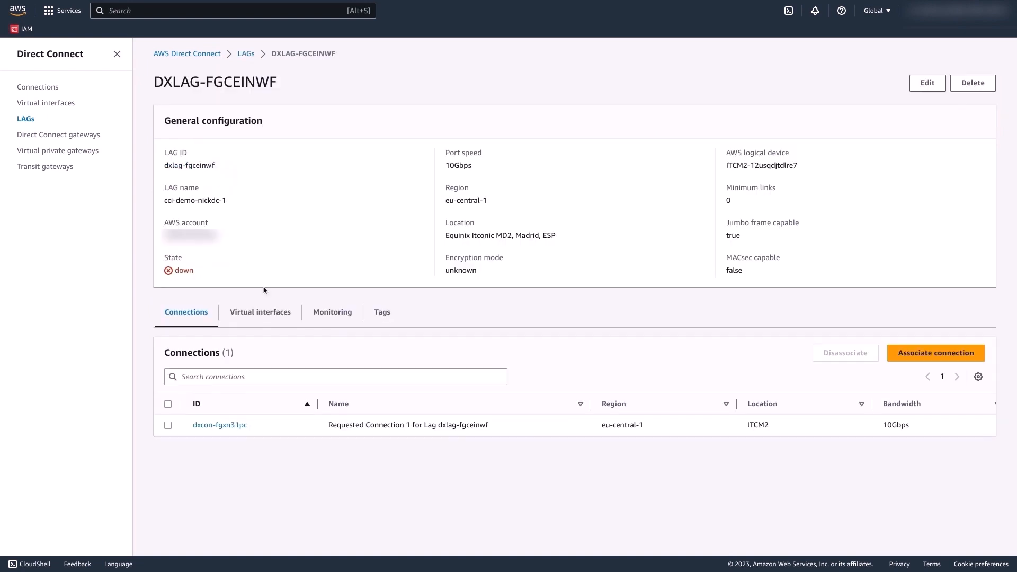
mouse_move(344, 300)
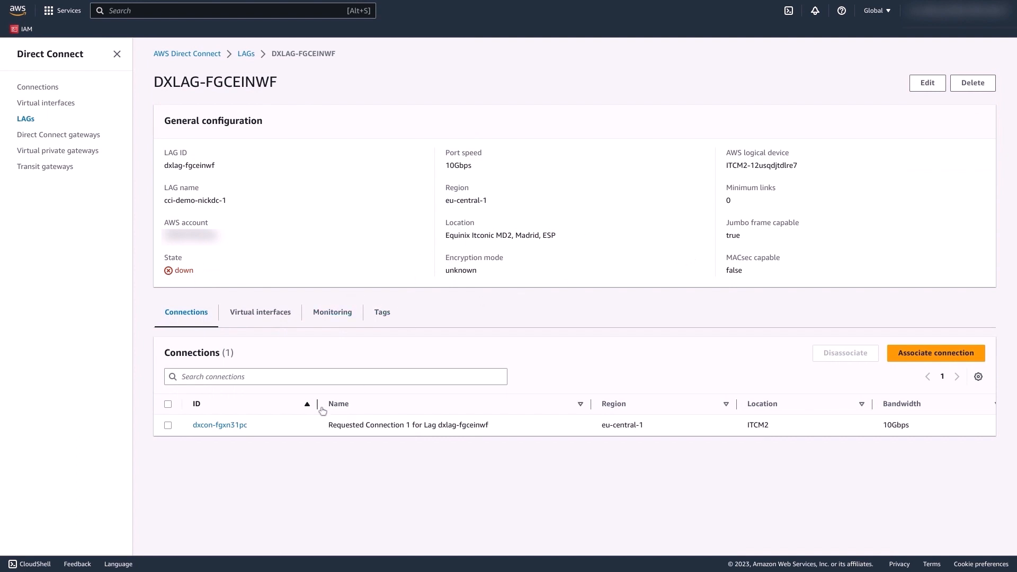
left_click(219, 424)
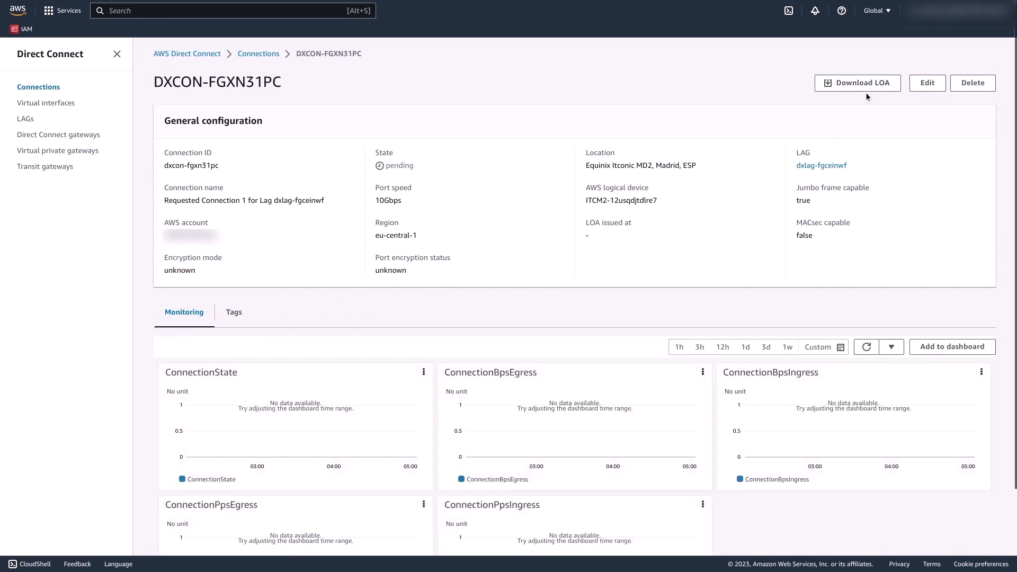
Download the LOA for dxcon-fgxn31pc with Google Cloud as the provider name.
left_click(857, 83)
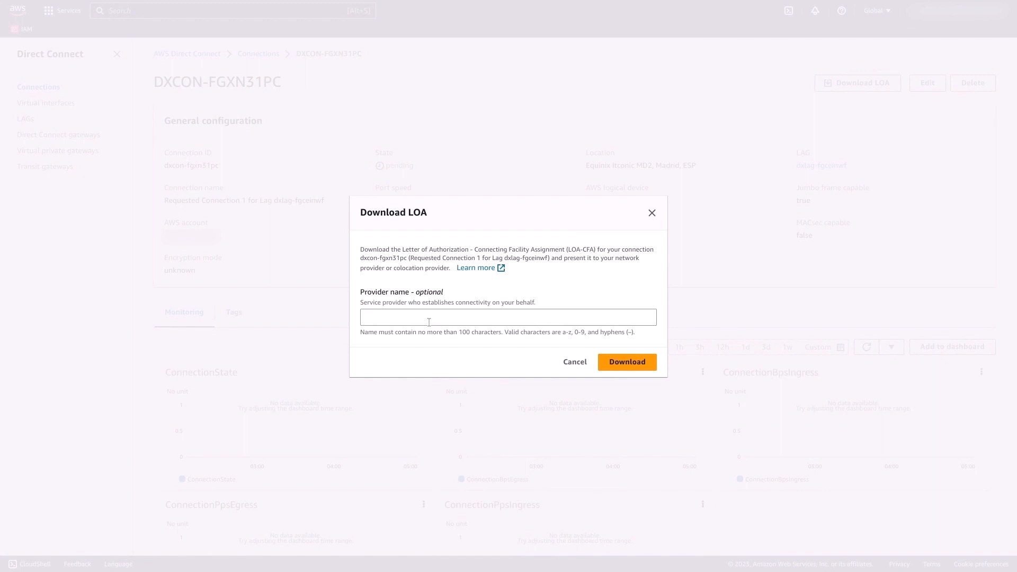
type("Google Cloud")
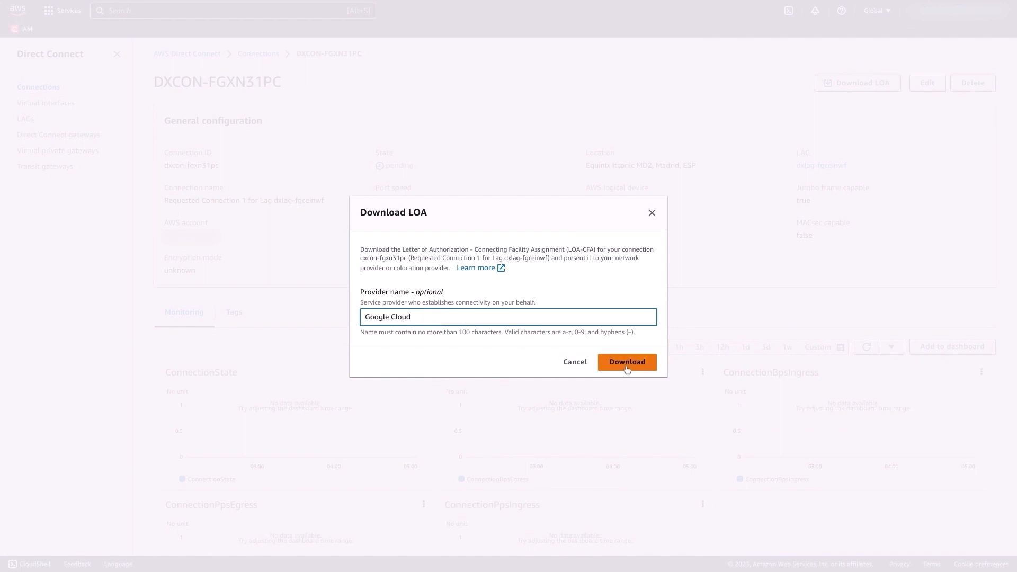
left_click(627, 362)
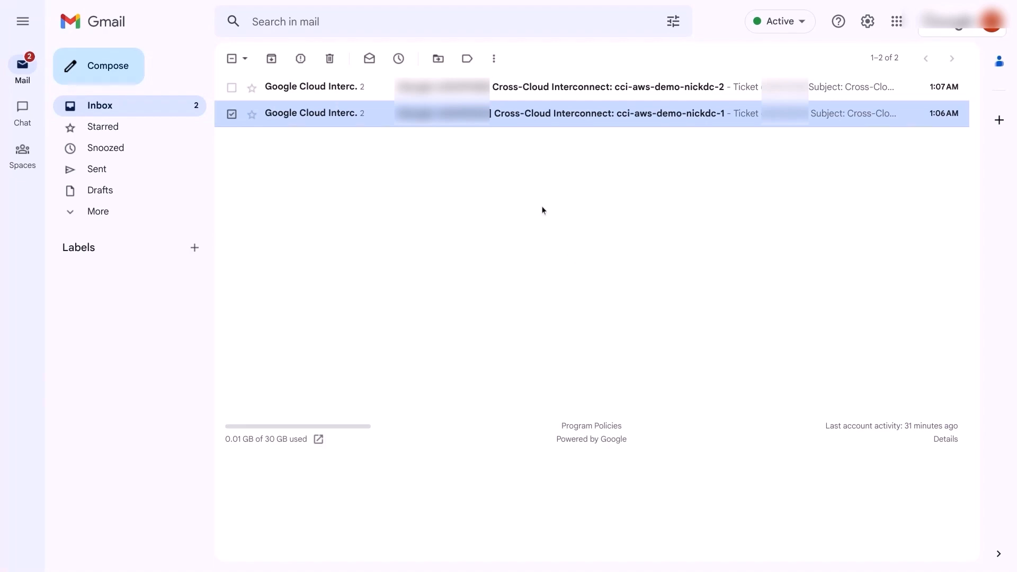
Reply to the cci-aws-demo-nickdc-1 ticket email with dxcon-fgxn31pc_loa-1.pdf attached and send it.
left_click(624, 112)
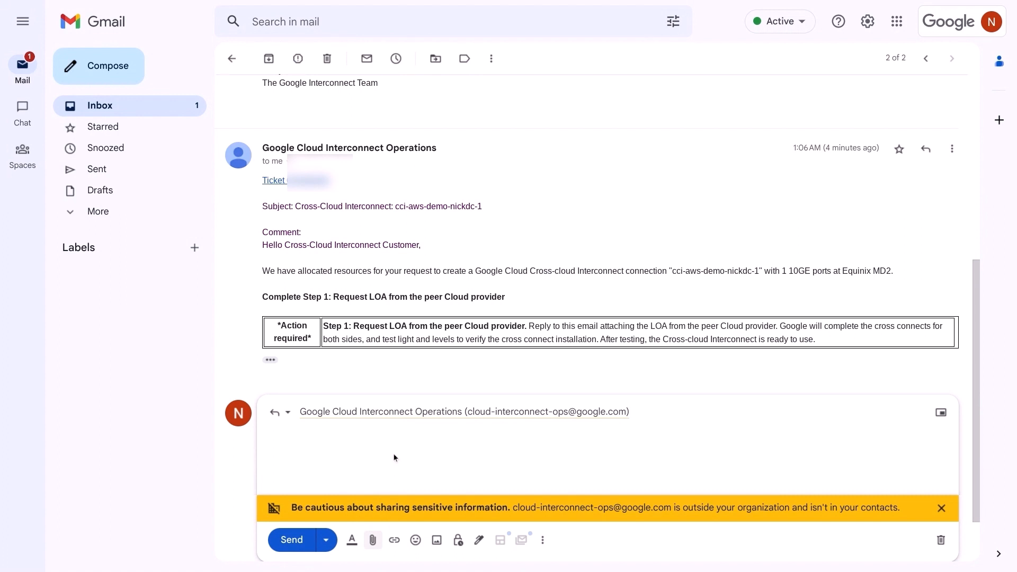
left_click(373, 539)
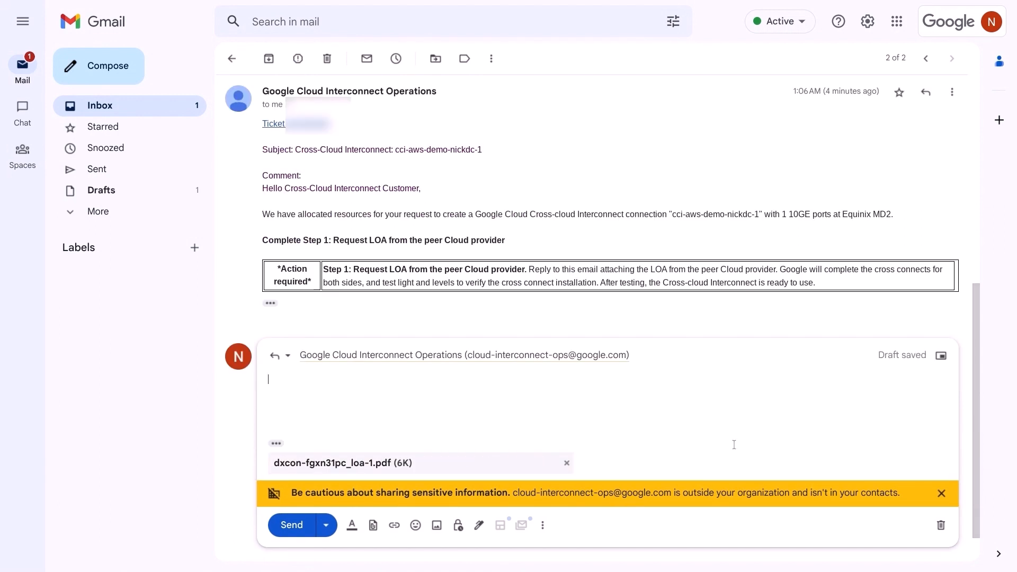
left_click(292, 524)
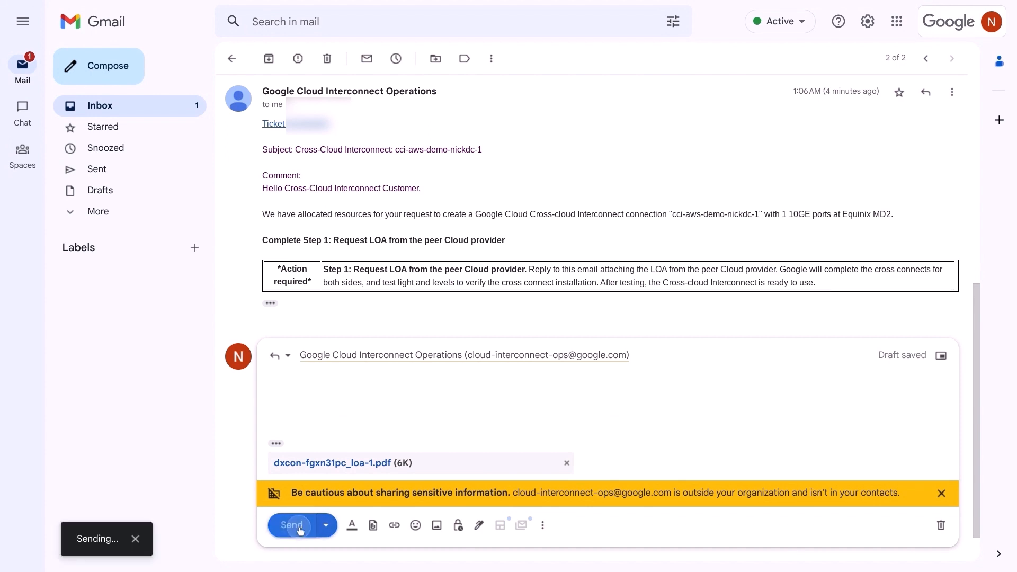
left_click(294, 525)
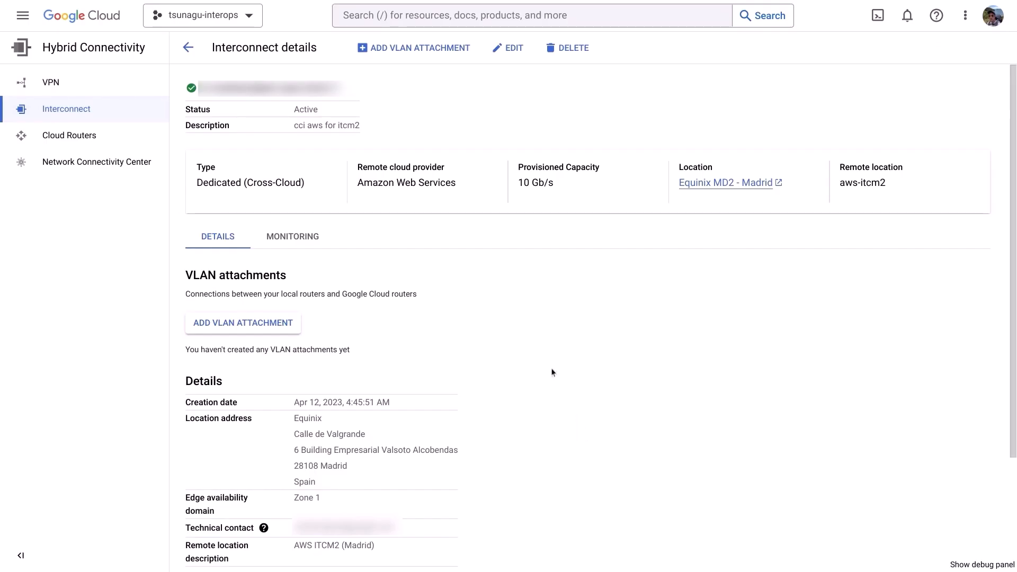
mouse_move(527, 211)
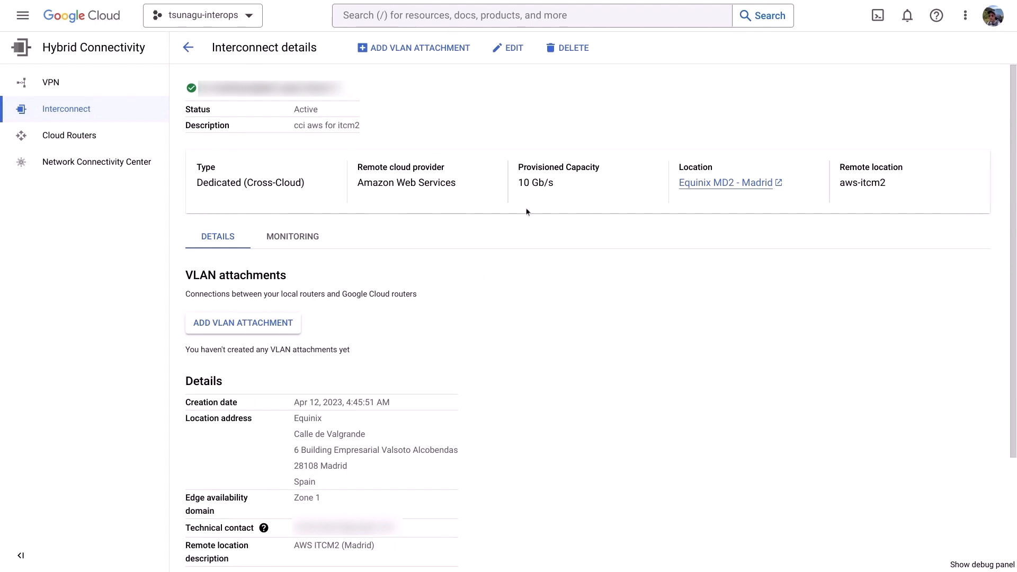
mouse_move(919, 189)
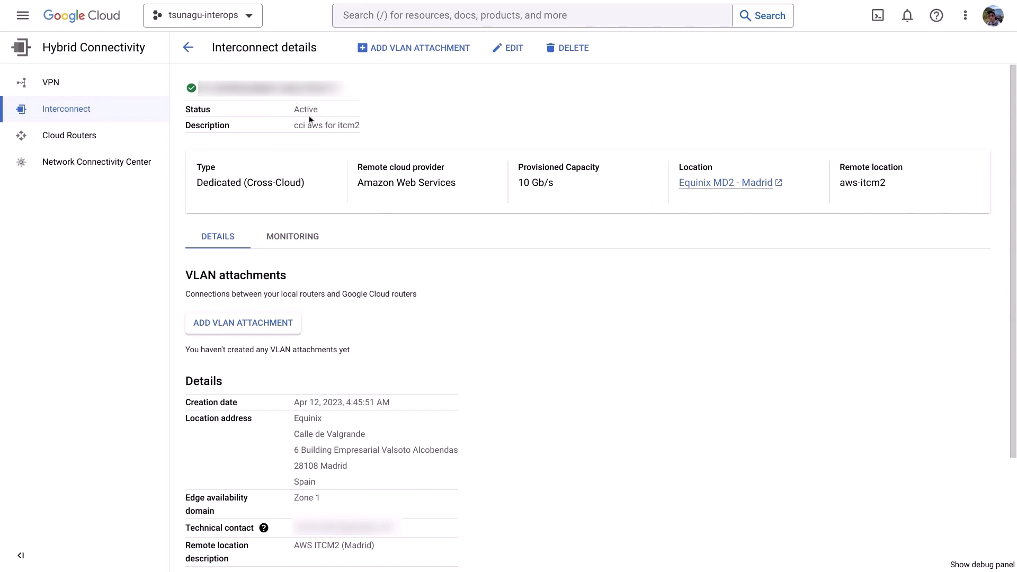
Scroll the interconnect details to check its status shows Active.
scroll("down", 3)
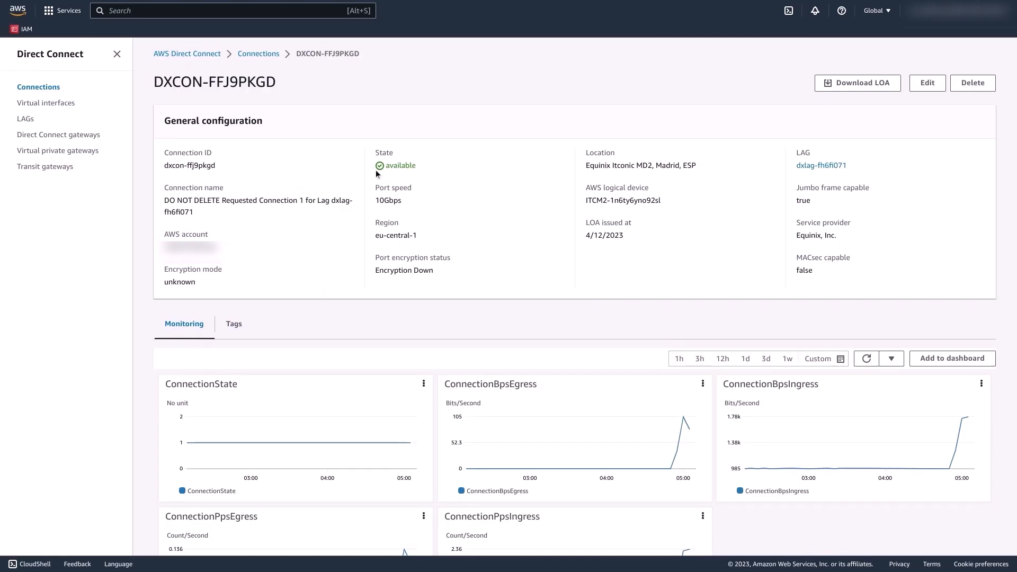
mouse_move(467, 227)
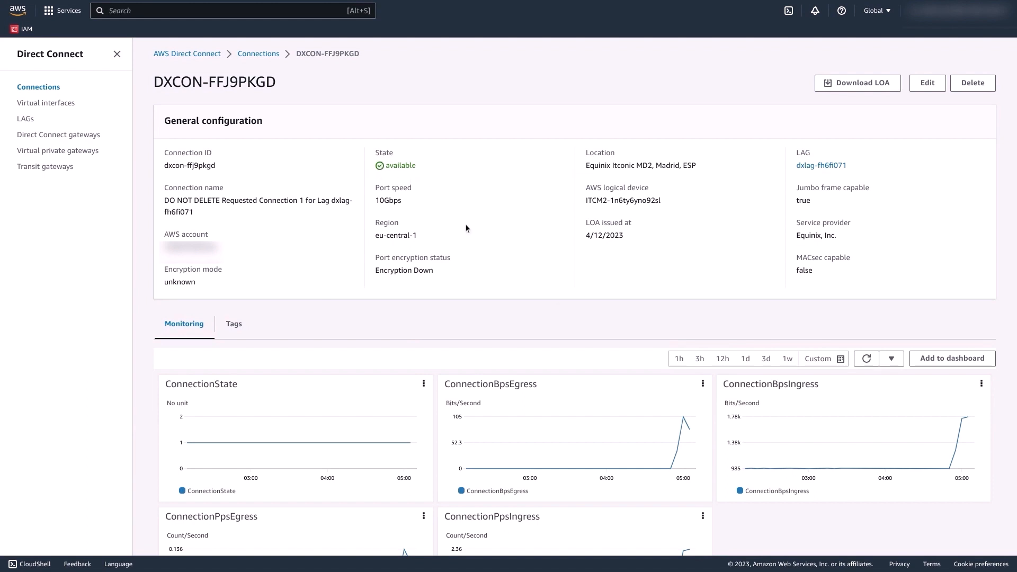
mouse_move(498, 316)
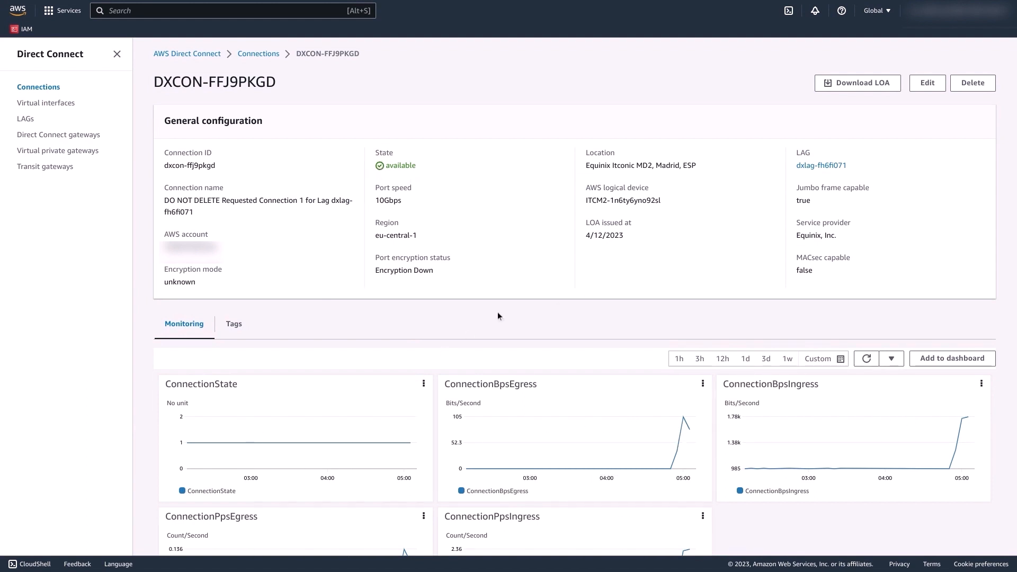
Scroll through the State and Monitoring graphs for connection dxcon-ffj9pkgd at Equinix MD2.
scroll("down", 3)
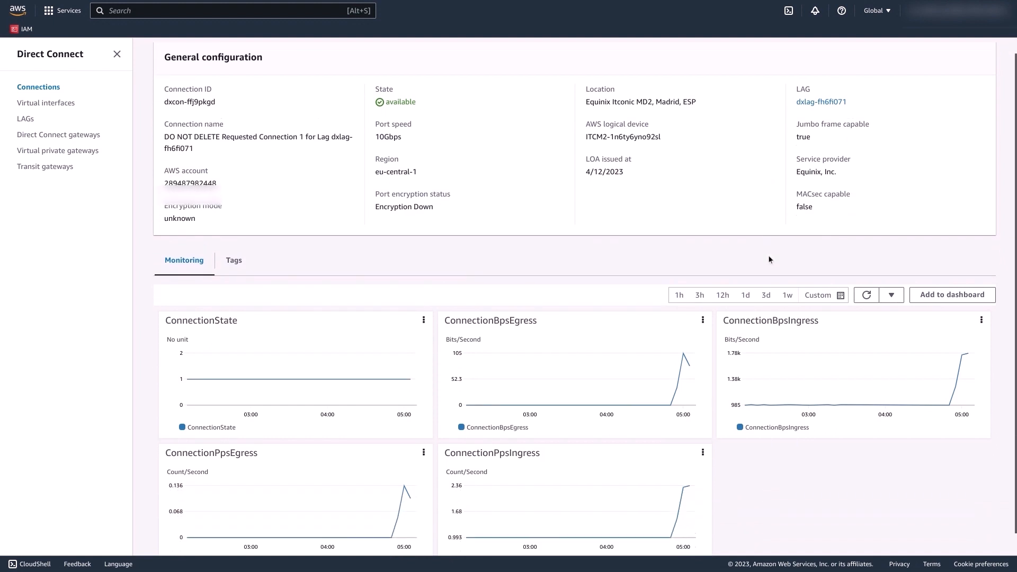